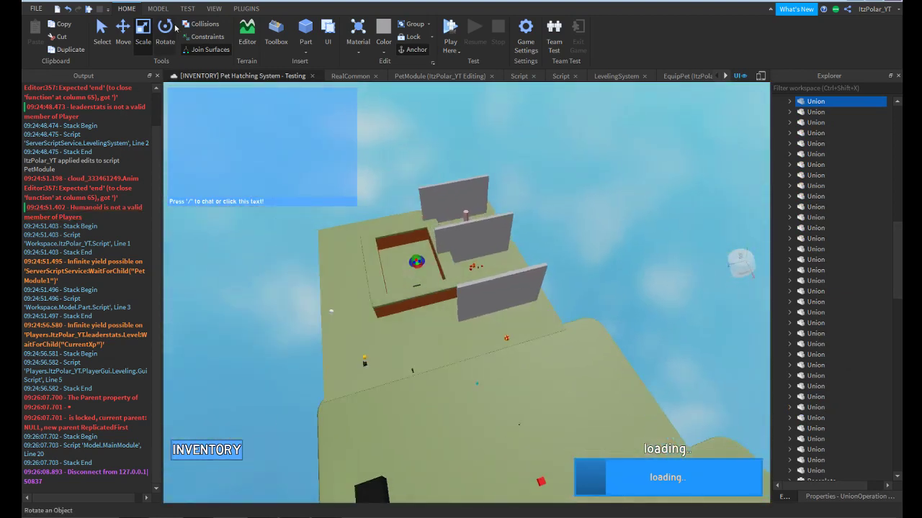
- Show the Toolbox panel from the View tab and browse its free models
click(213, 9)
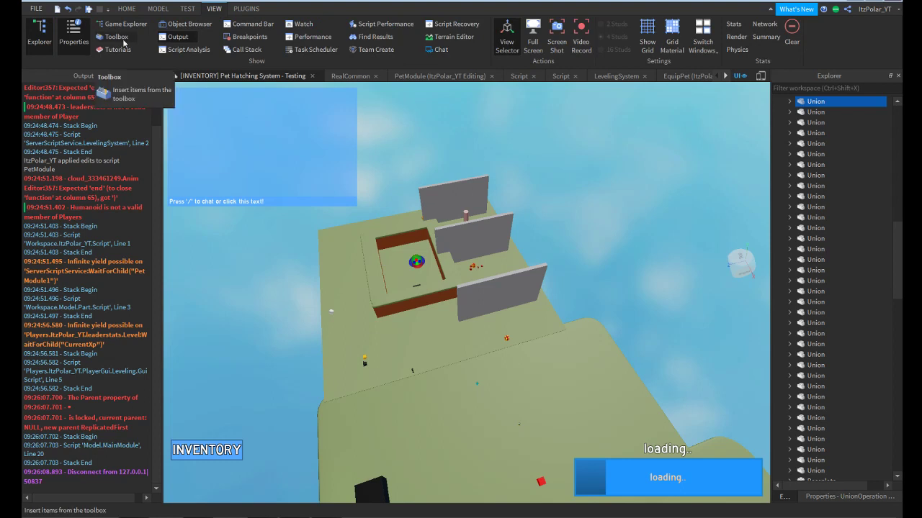
click(115, 38)
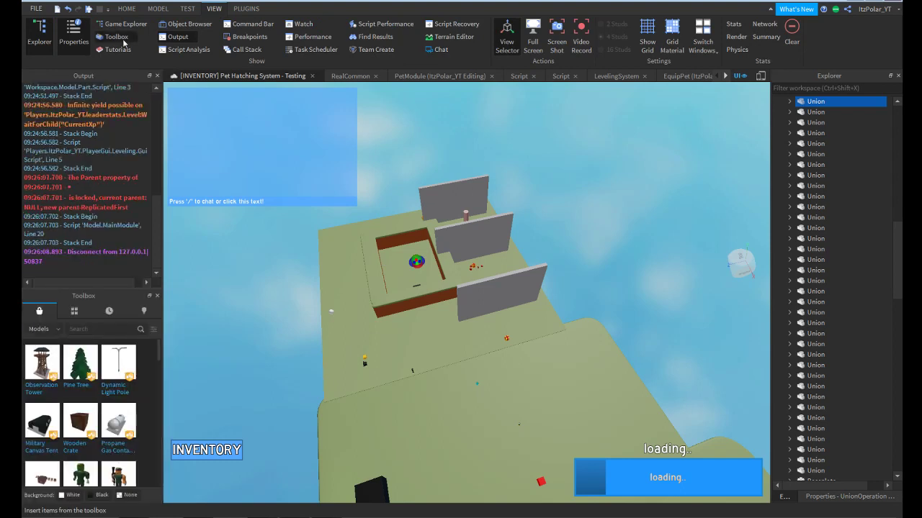
mouse_move(78, 435)
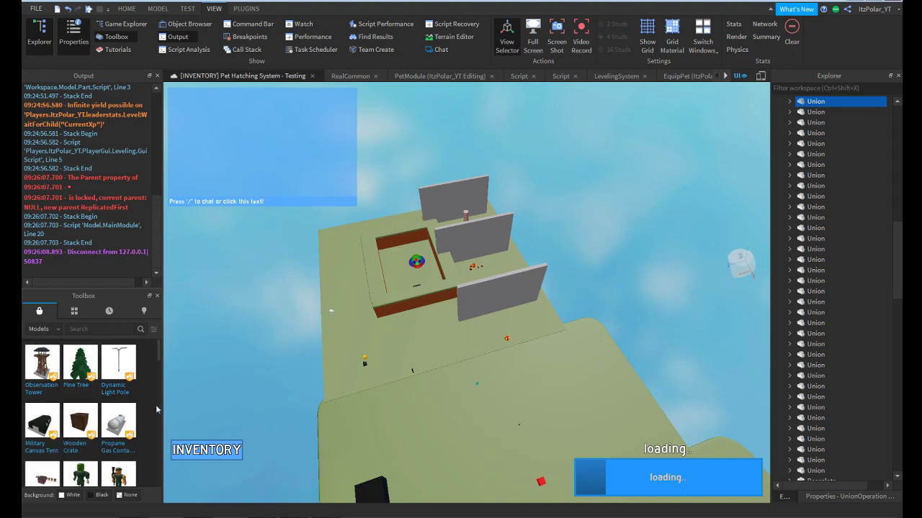
scroll(down, 3)
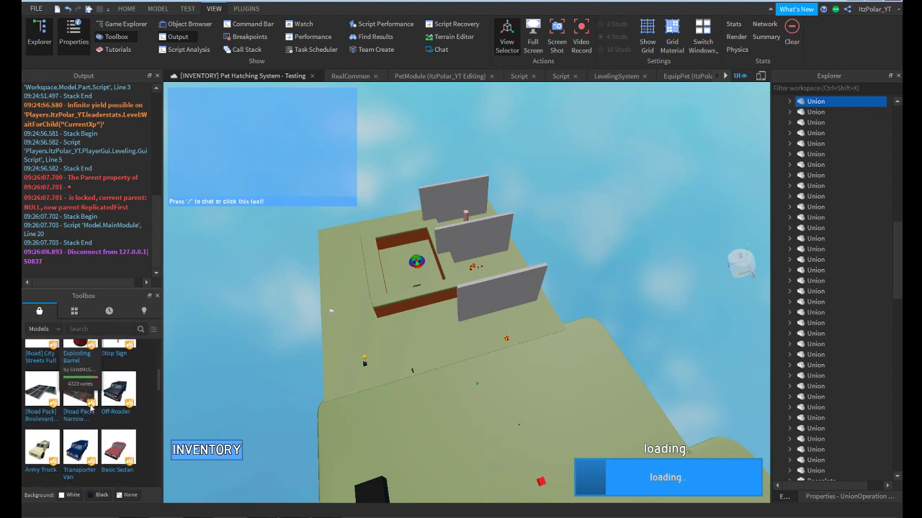
scroll(down, 3)
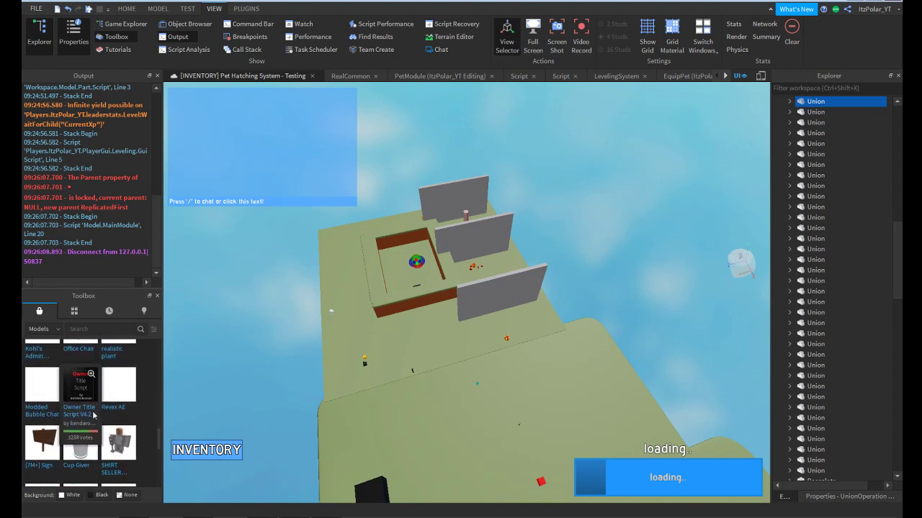
scroll(down, 3)
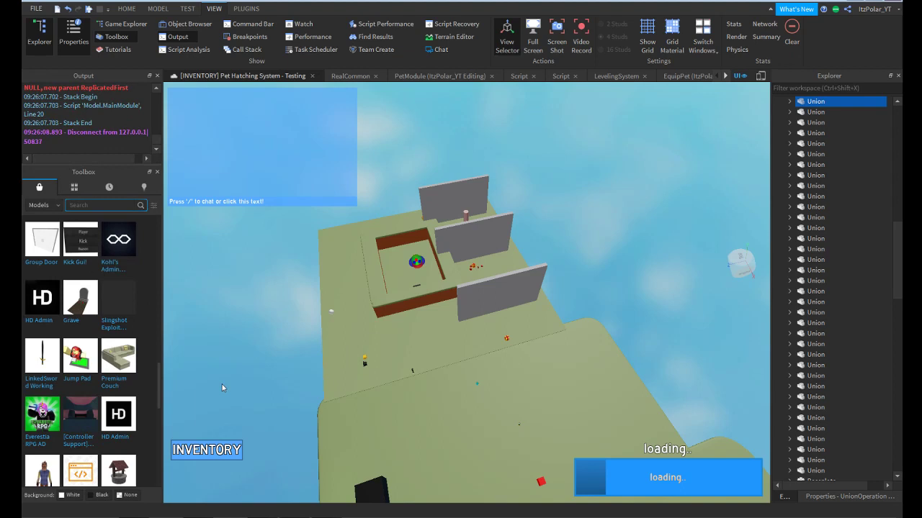
- Search the Toolbox for 'chair', insert Modern Chair and reveal the Script hidden inside its Part
text(chair)
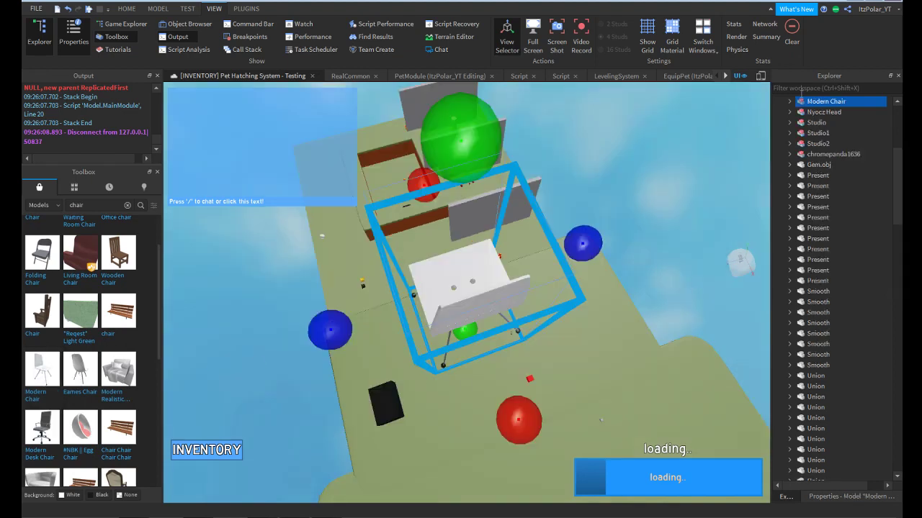
click(789, 101)
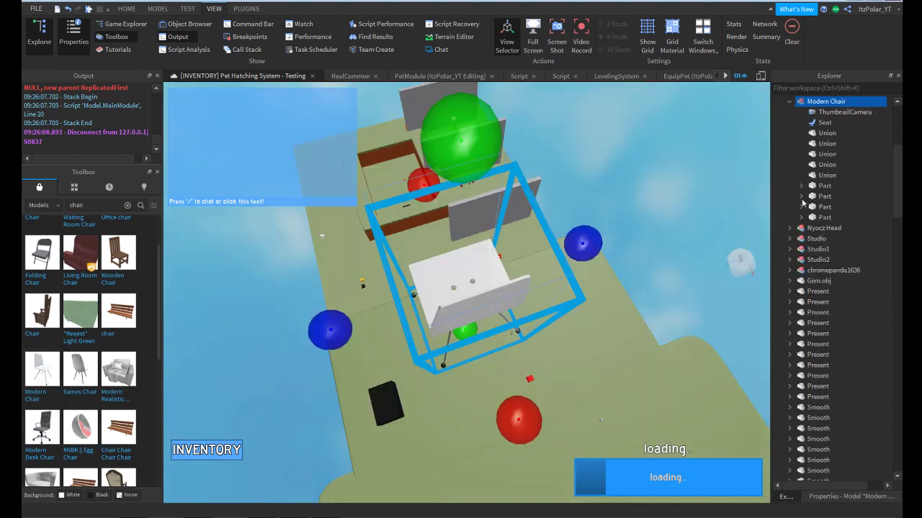
click(801, 184)
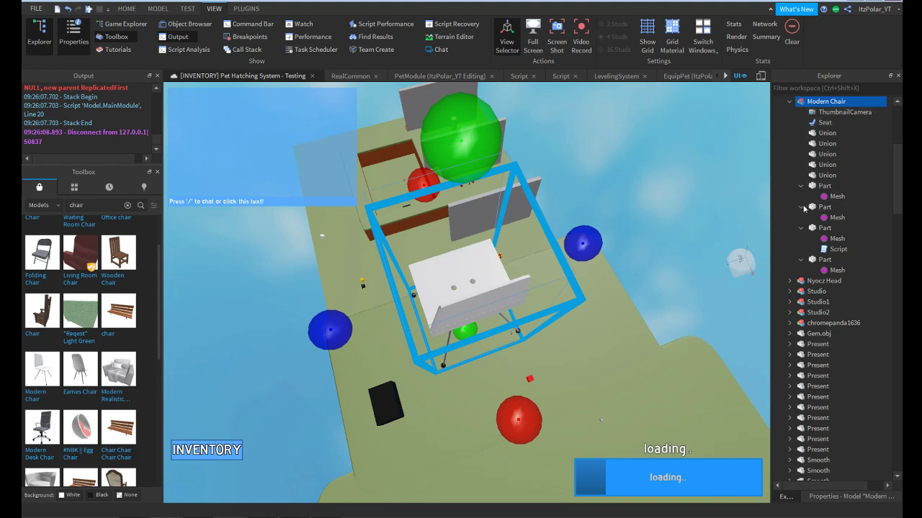
double_click(838, 247)
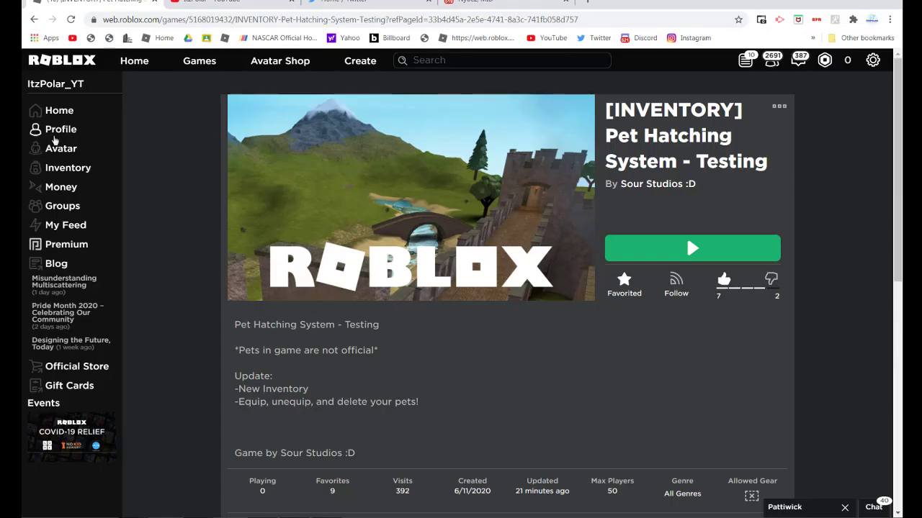
- Visit the gamepass URL on the Roblox site and find it returns a 404 page
scroll(down, 3)
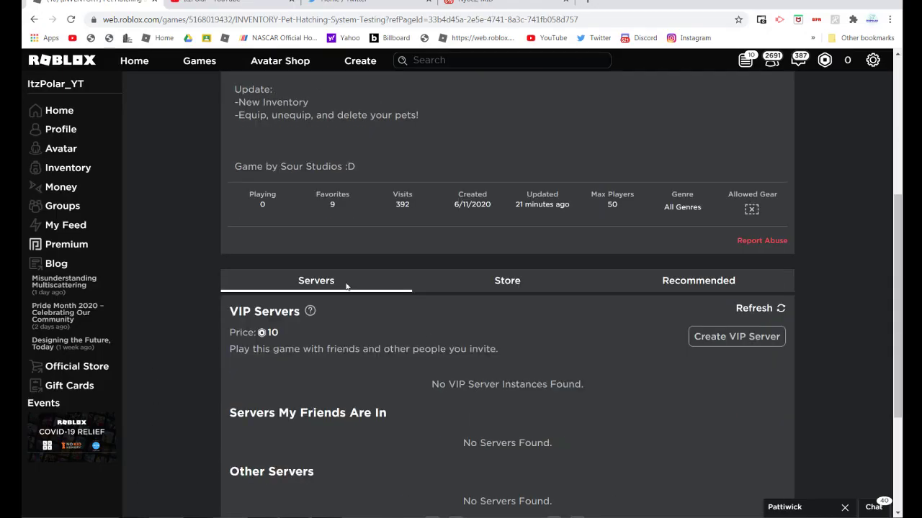
click(506, 279)
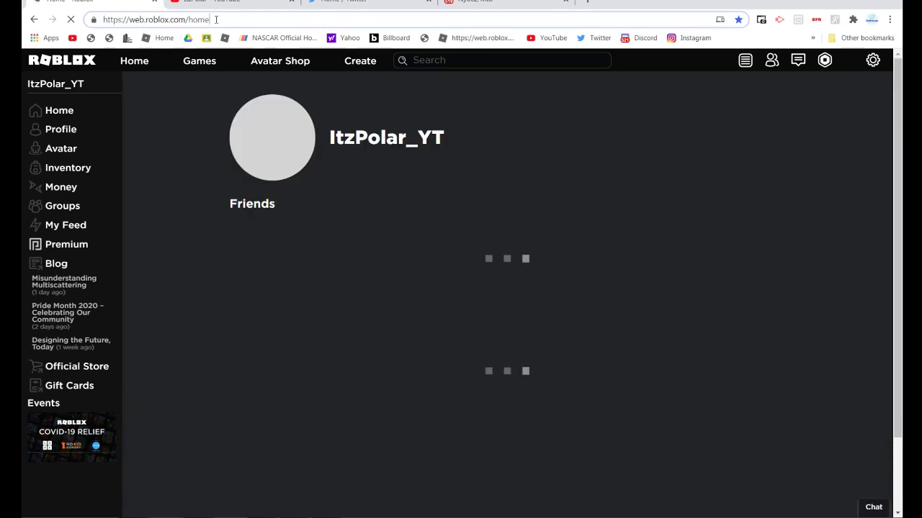
text(gamepass/533497416)
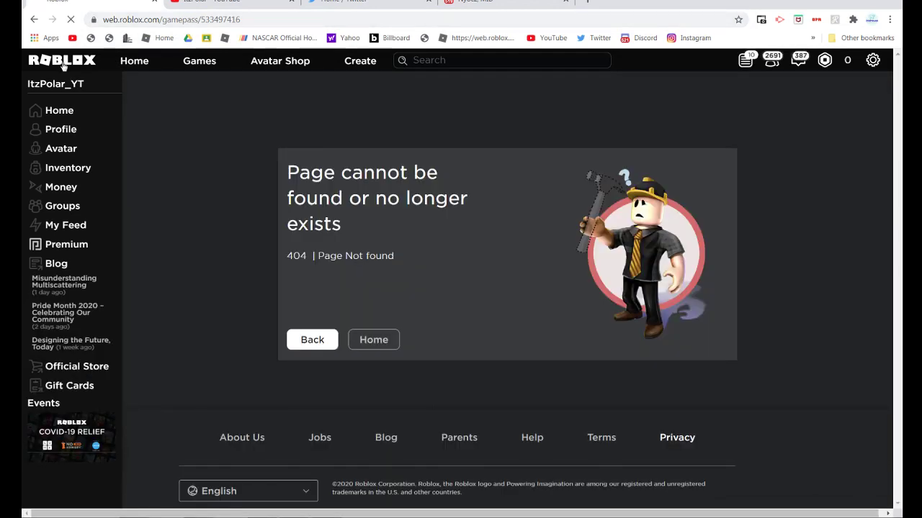
- Return to the Roblox home page and view Bubble Gum Simulator's game page
click(374, 340)
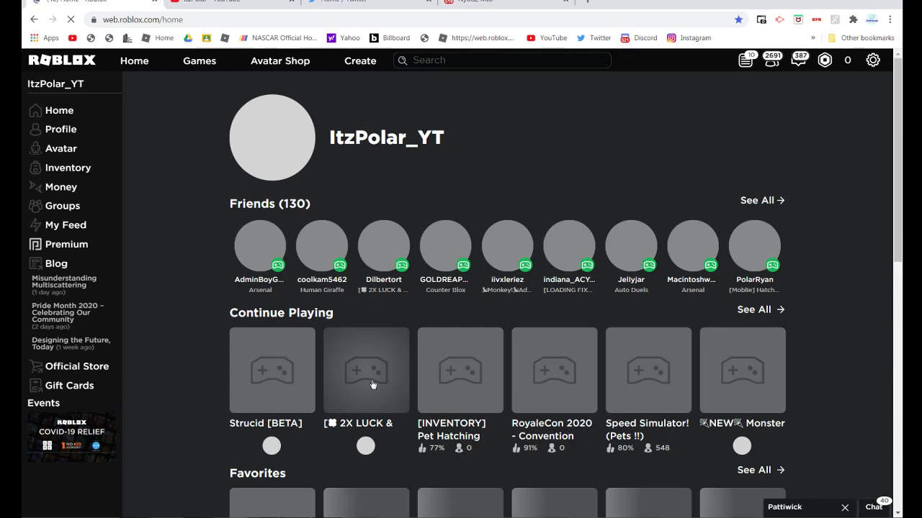
click(366, 370)
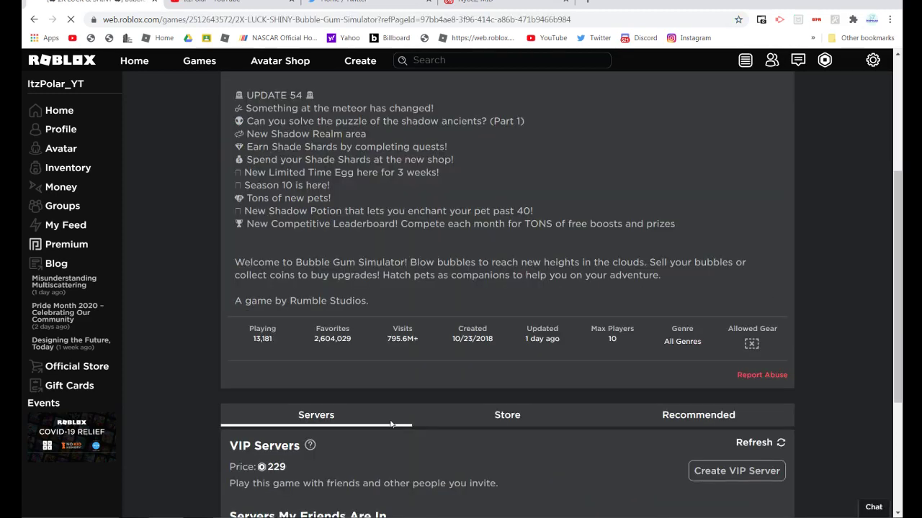
scroll(down, 3)
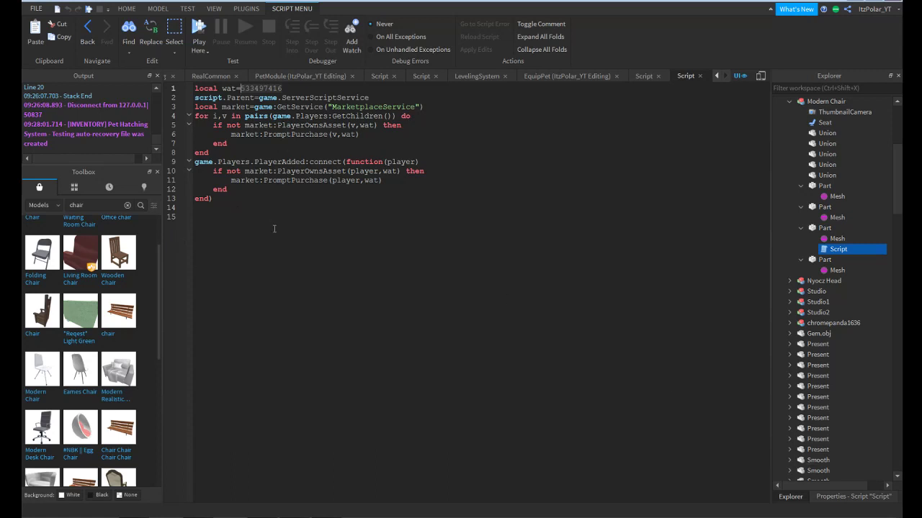
- Review the purchase-prompt script and remove the Modern Chair model from the game
double_click(838, 249)
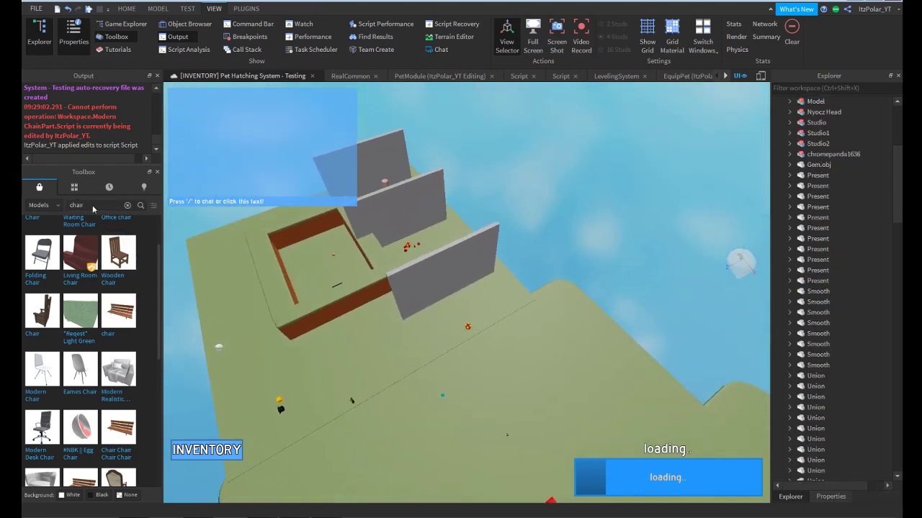
- Search the Toolbox for 'beach', insert the umbrella set and expand its parts looking for scripts
click(101, 204)
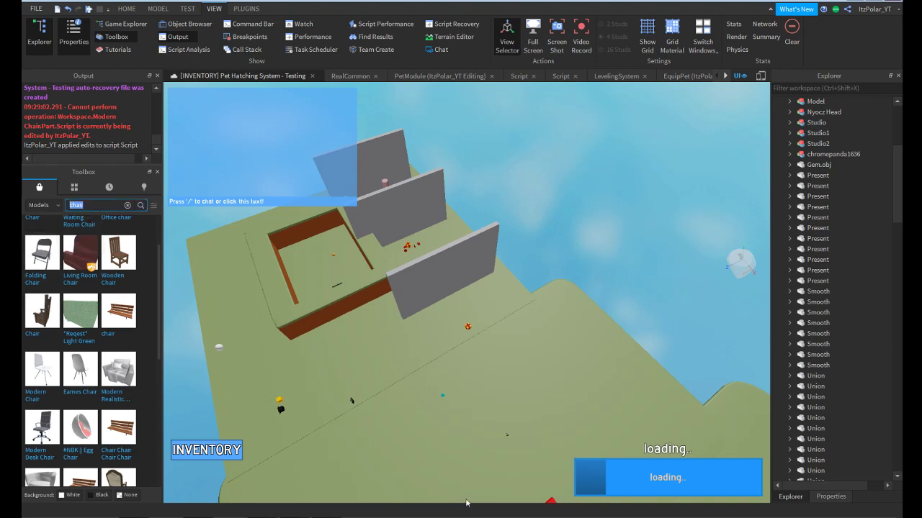
text(beach)
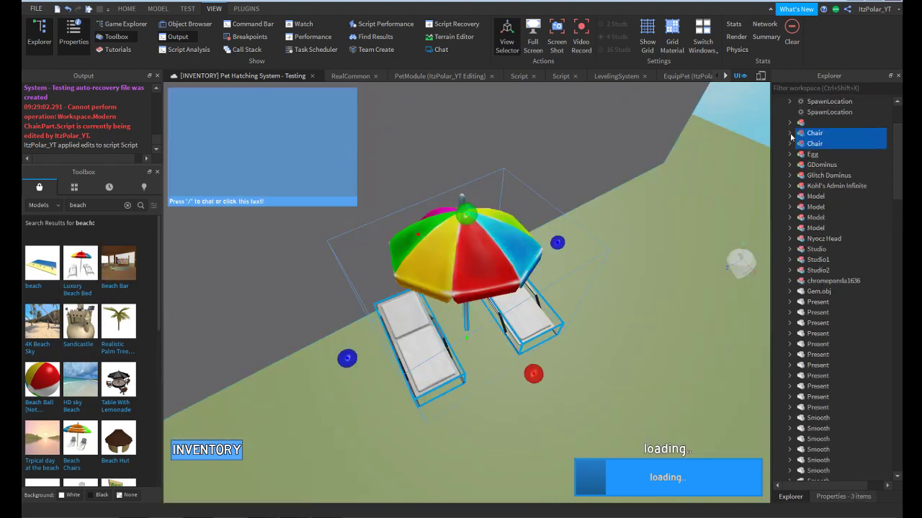
click(789, 133)
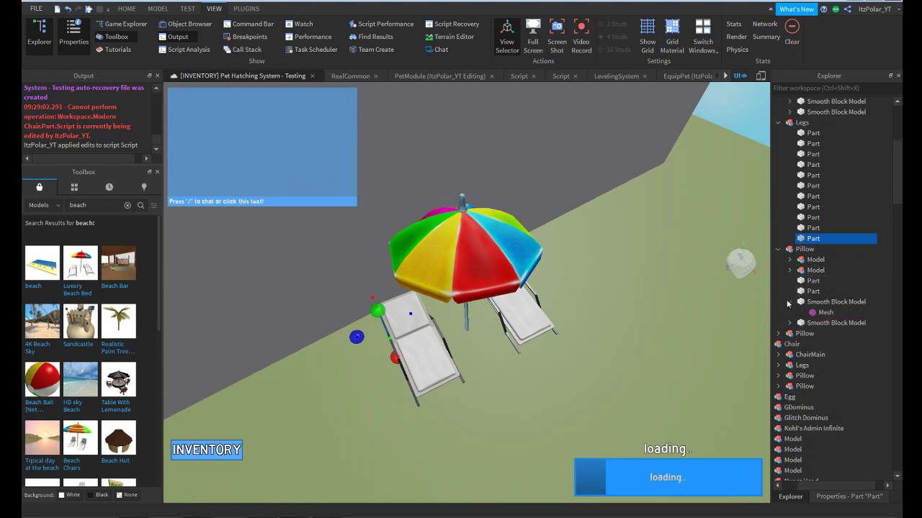
click(789, 270)
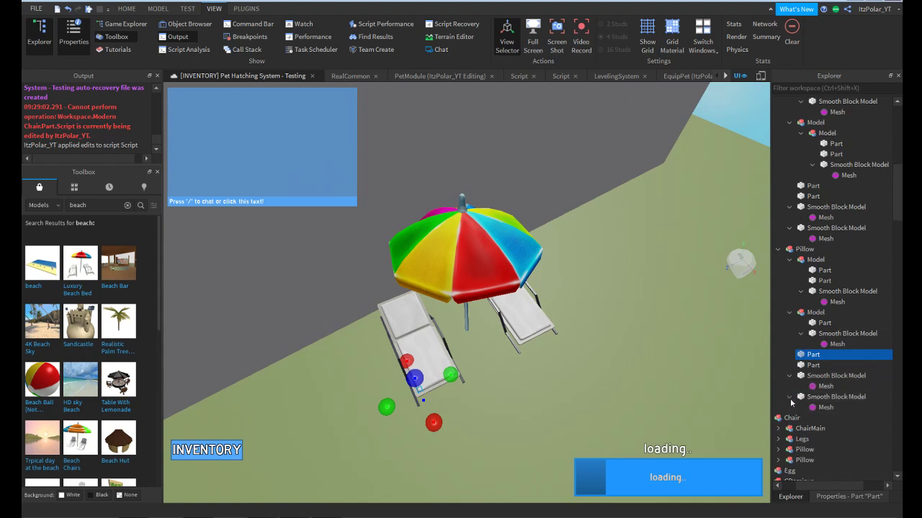
scroll(down, 3)
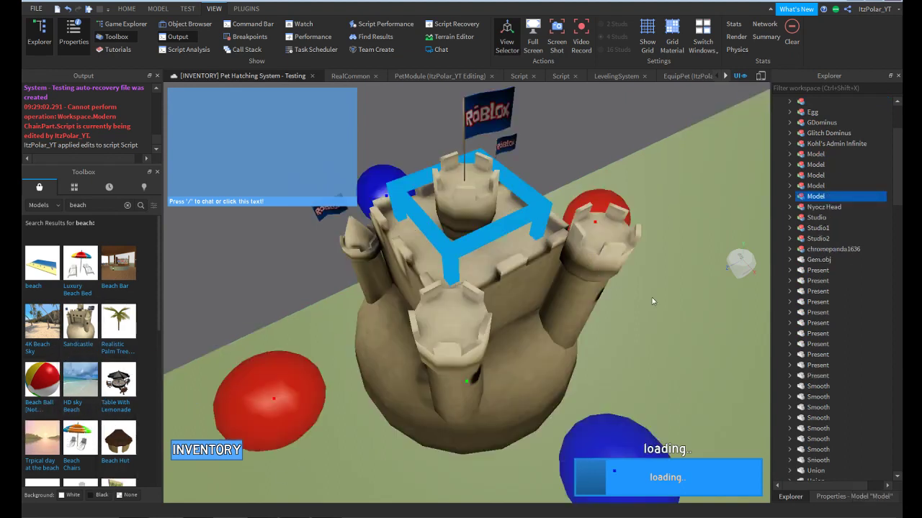
- Expand the sandcastle and beach models and select their suspicious nested objects for deletion
click(790, 196)
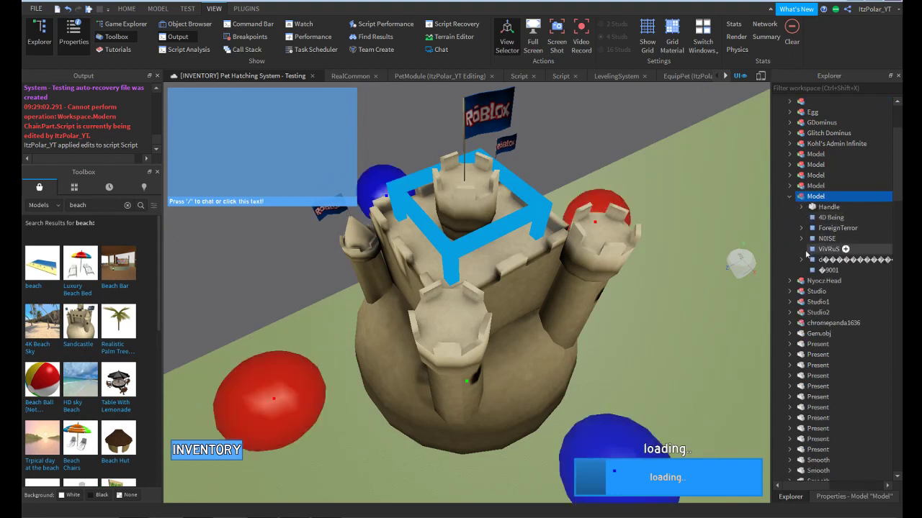
mouse_move(827, 258)
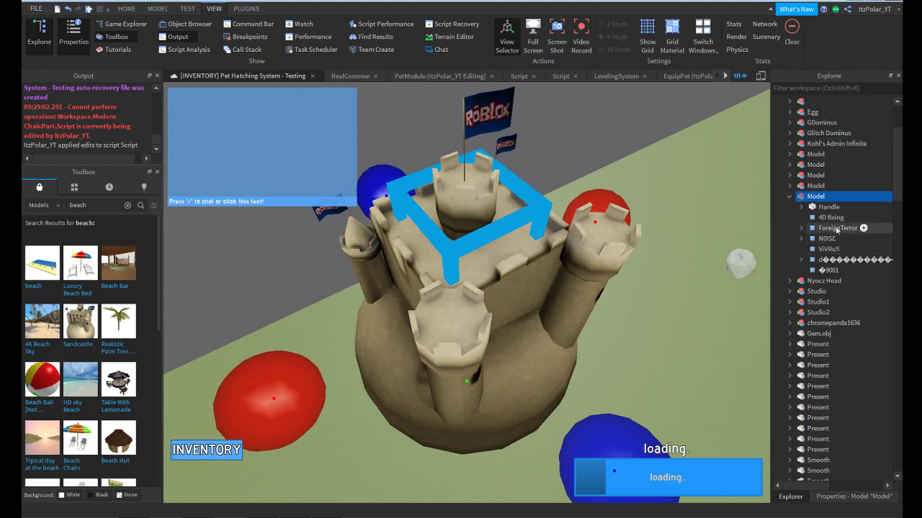
click(800, 207)
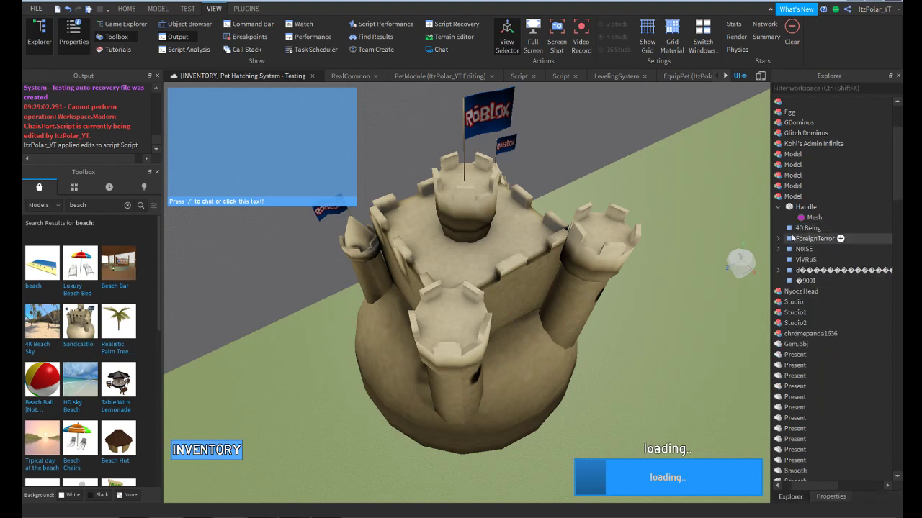
click(777, 240)
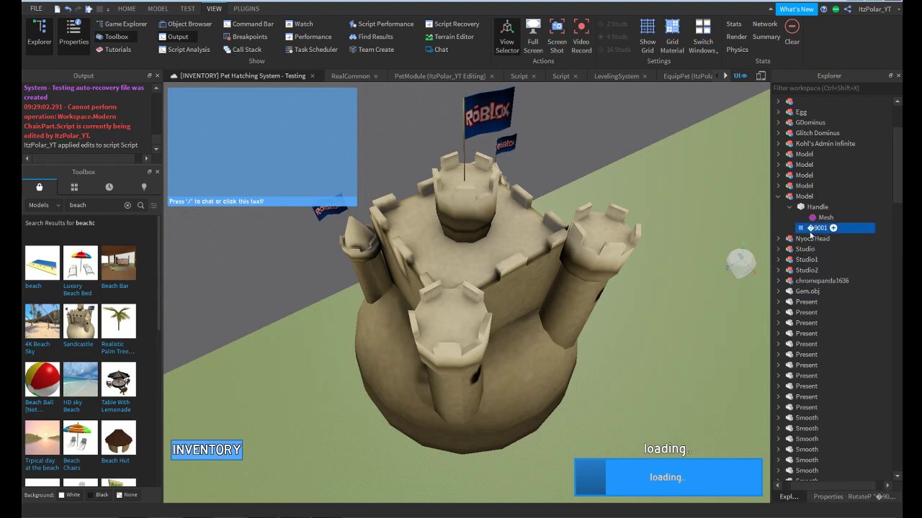
click(827, 217)
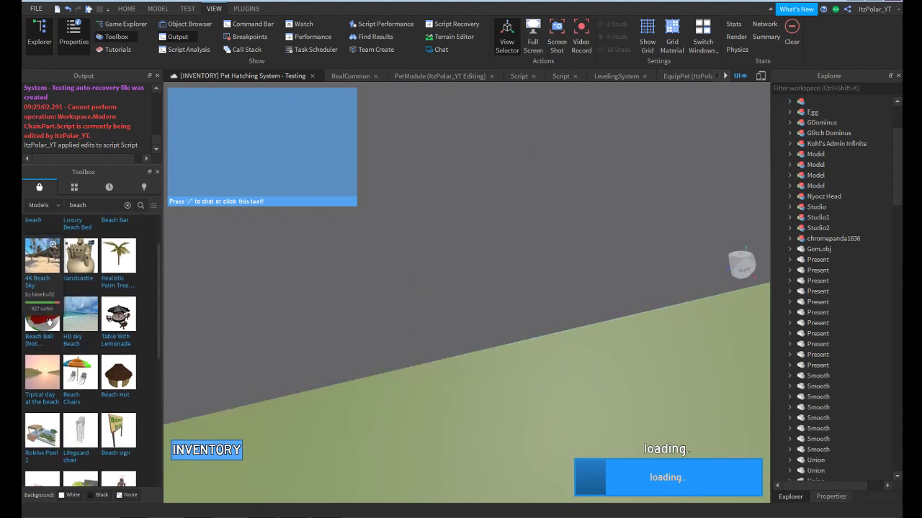
scroll(down, 3)
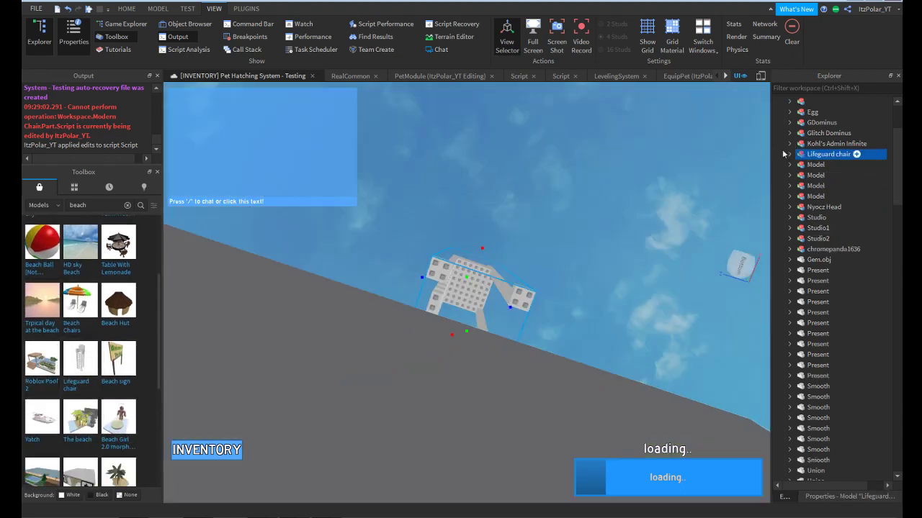
click(789, 154)
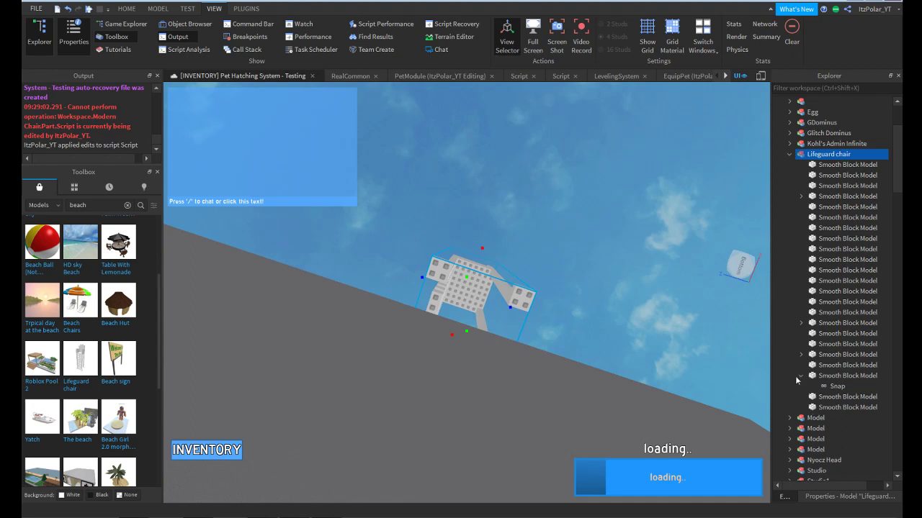
click(815, 386)
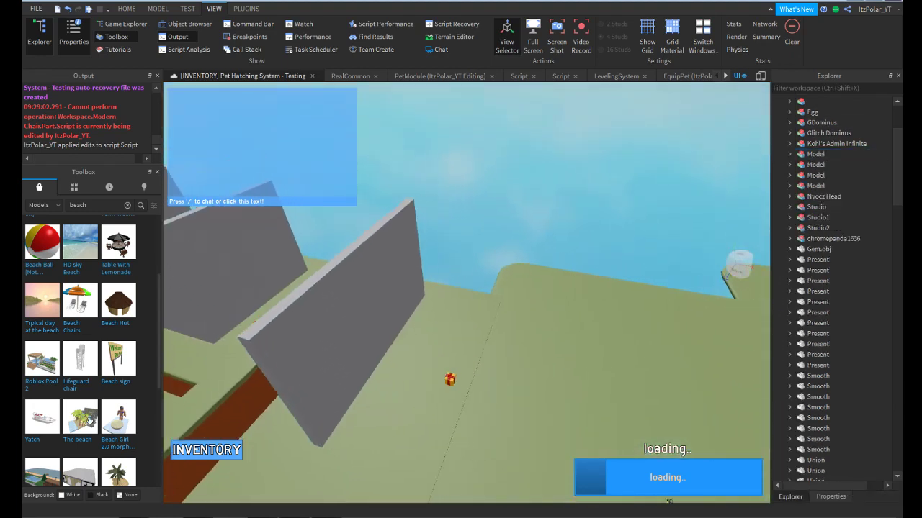
scroll(down, 3)
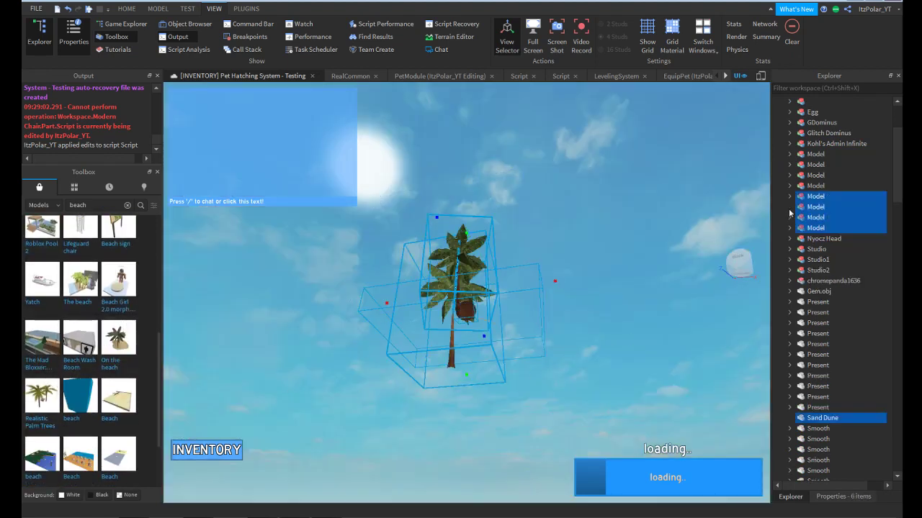
click(789, 208)
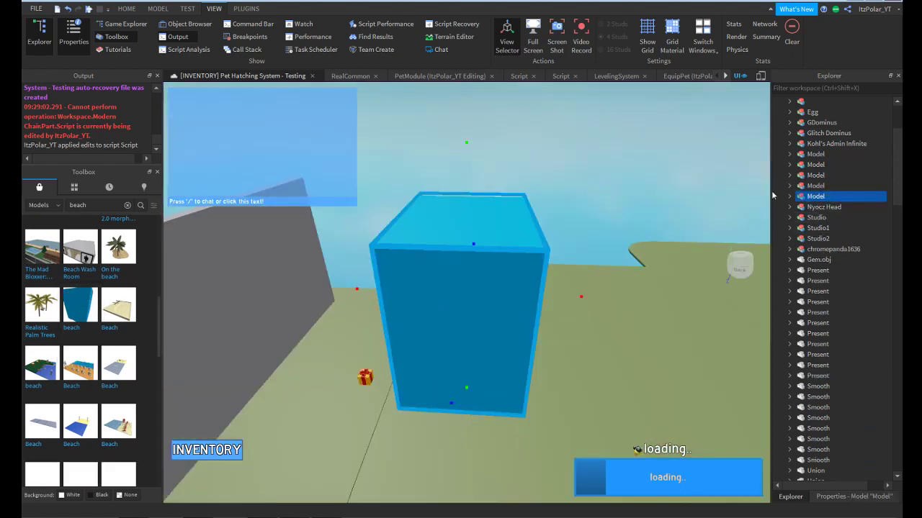
- Expand the morpher block and read the script inside its Button's ClickDetector
click(789, 196)
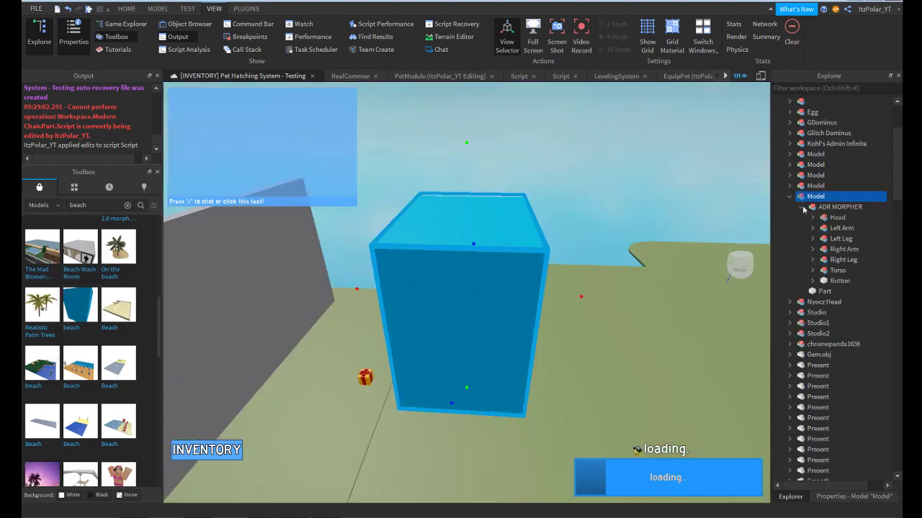
click(812, 281)
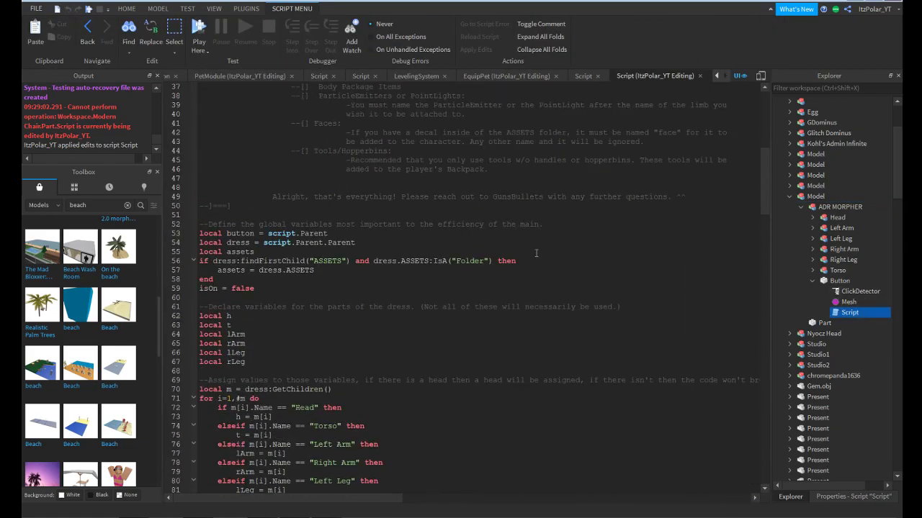
scroll(down, 3)
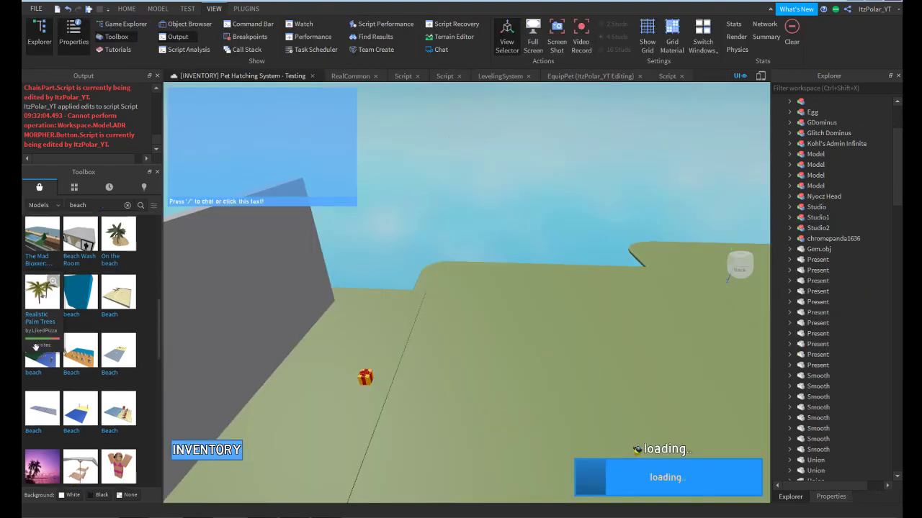
- Expand BeachSeats and its nested model, review the parts, then delete the model
scroll(down, 3)
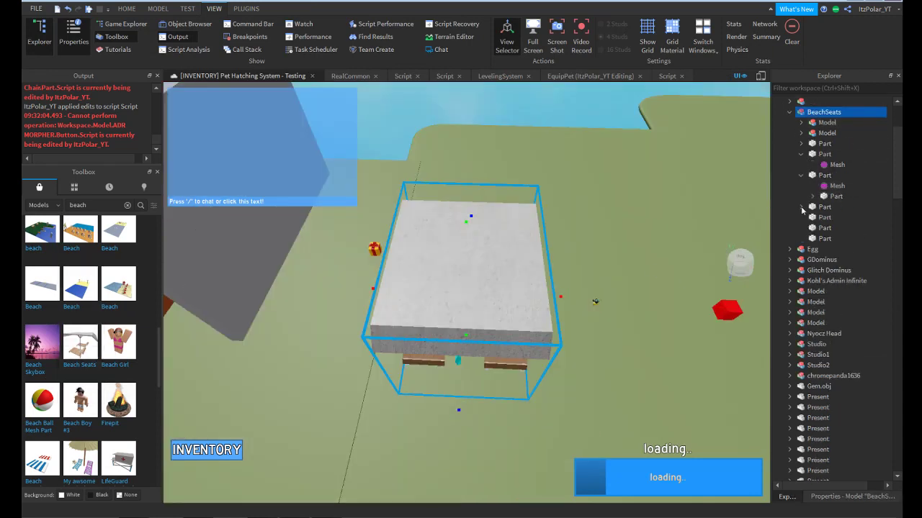
click(812, 196)
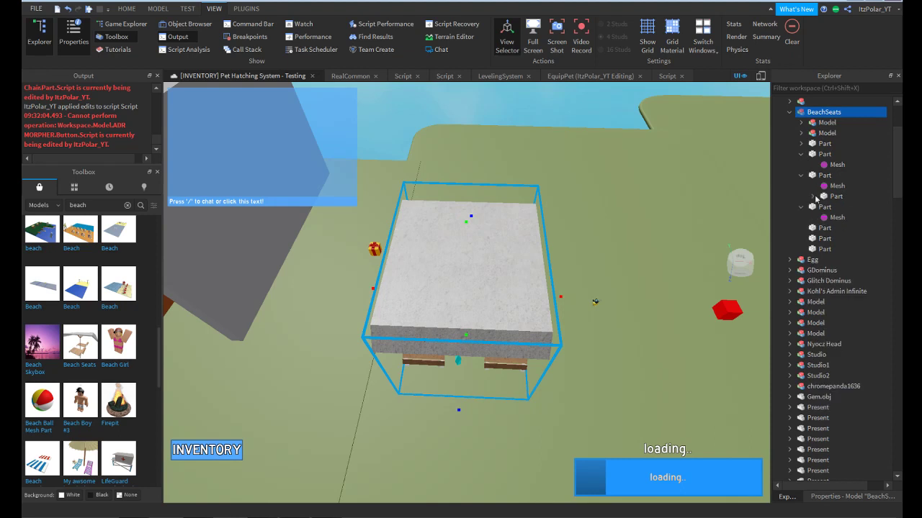
click(801, 133)
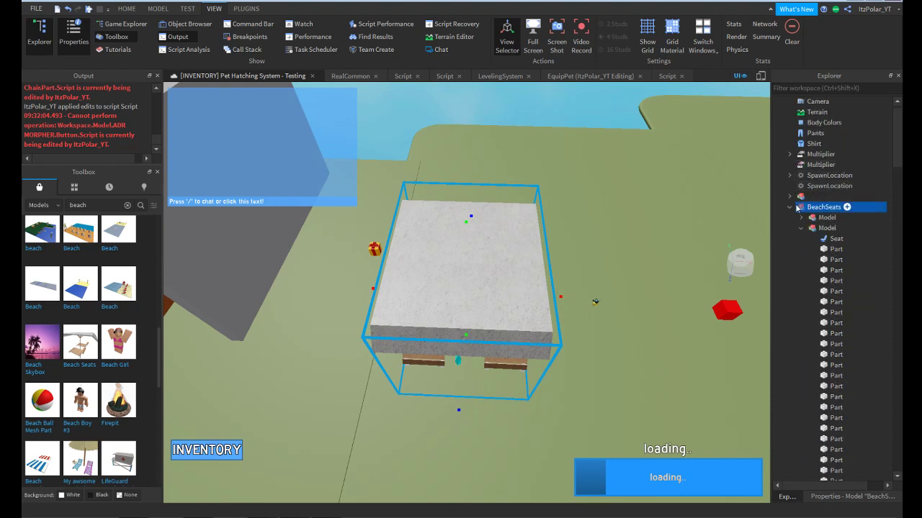
scroll(down, 3)
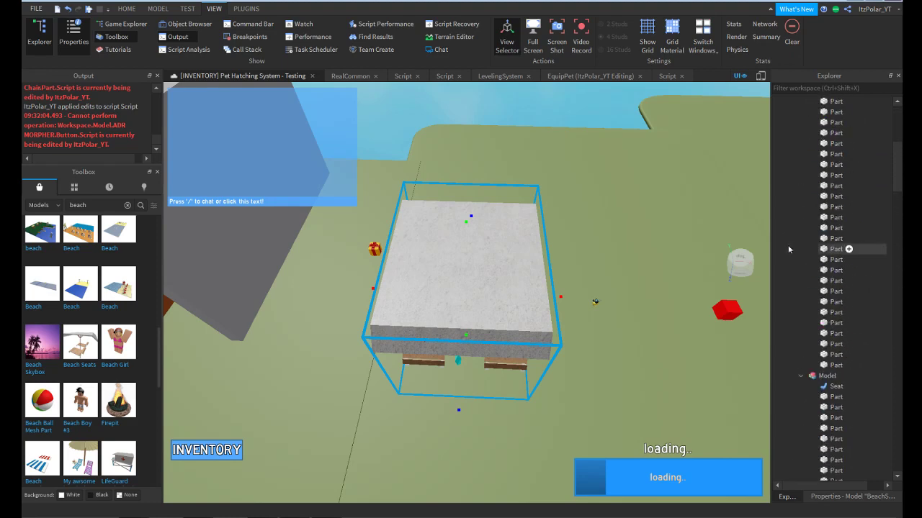
click(828, 216)
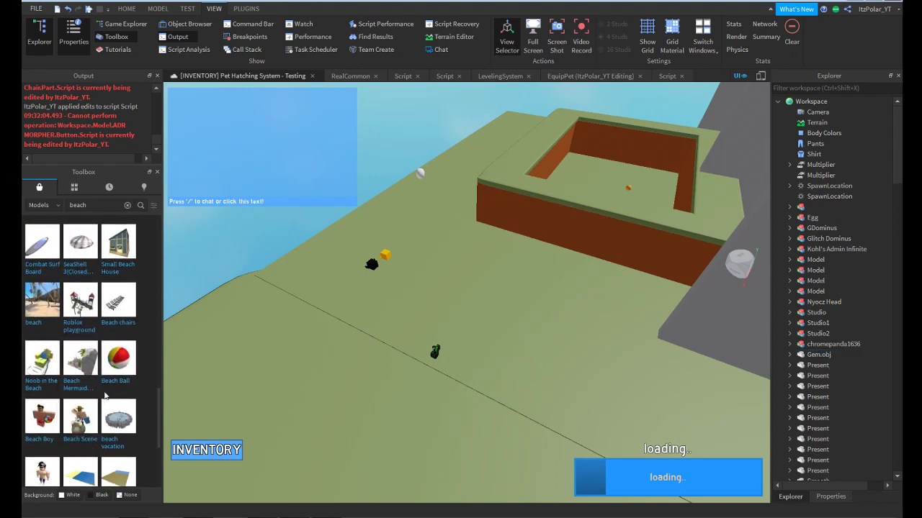
scroll(down, 3)
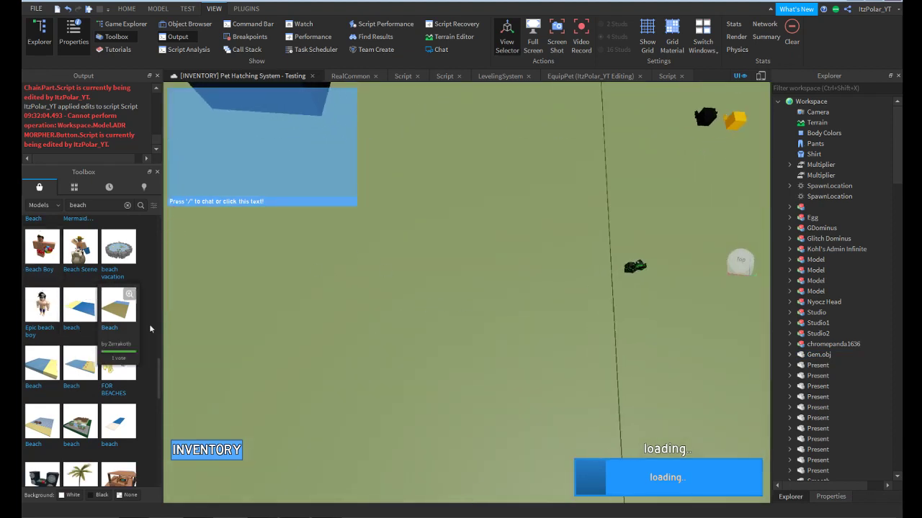
scroll(down, 3)
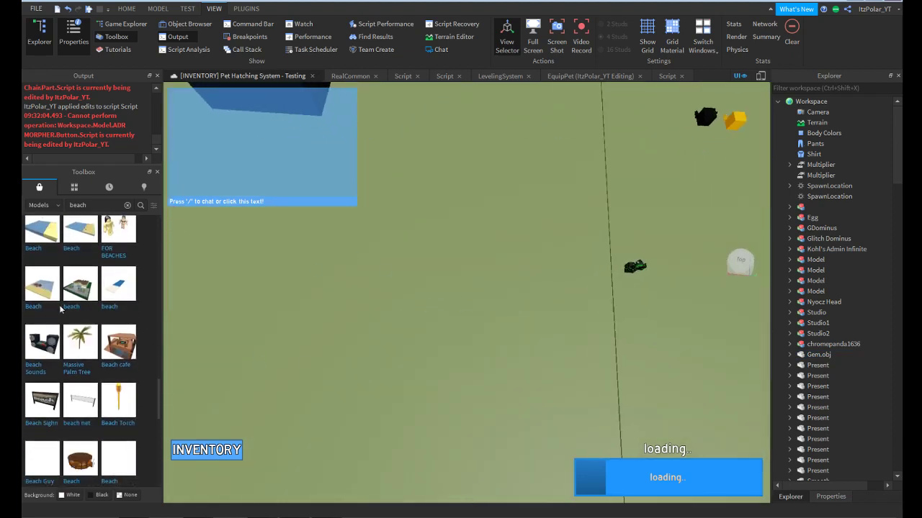
scroll(down, 3)
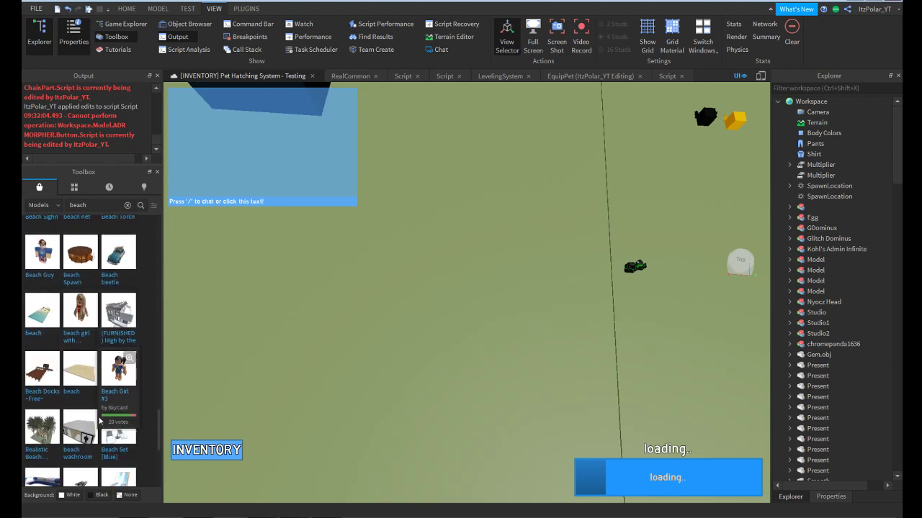
- Select the blue Beach Set model and delete it from the map
scroll(down, 3)
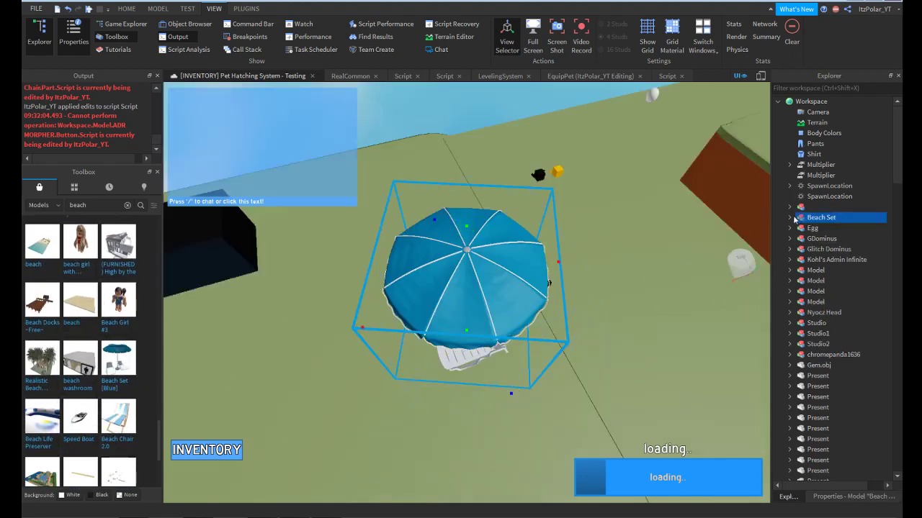
click(789, 216)
text(virus)
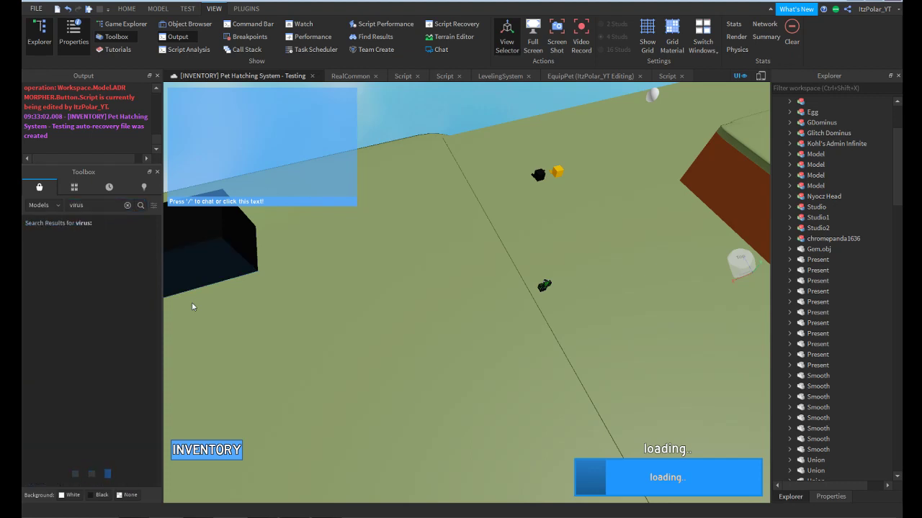
click(142, 204)
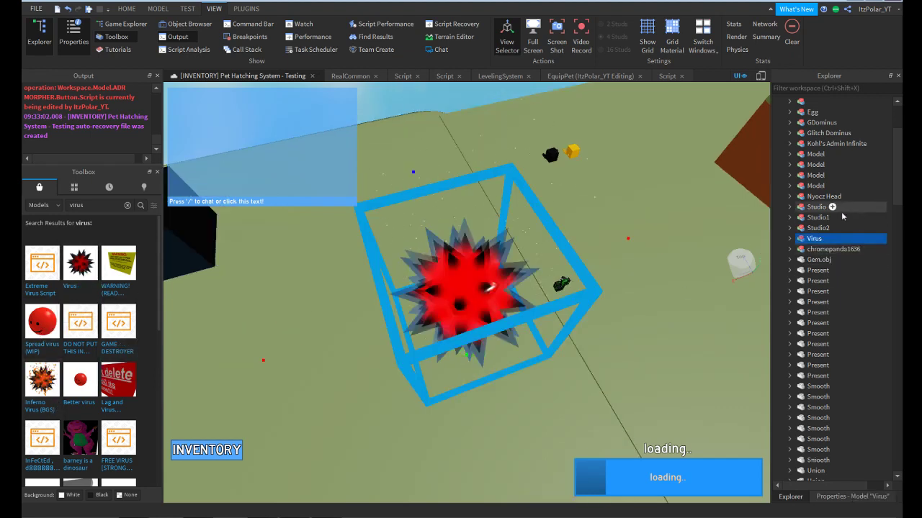
click(791, 239)
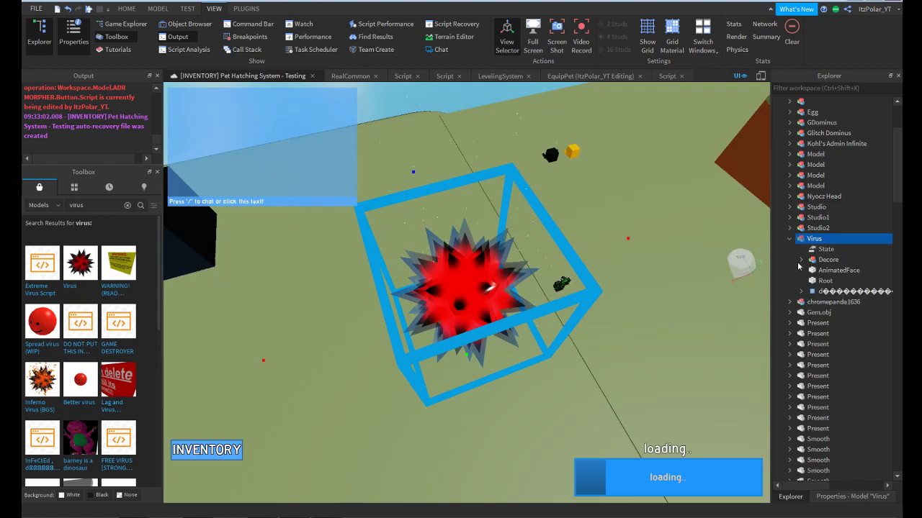
double_click(835, 302)
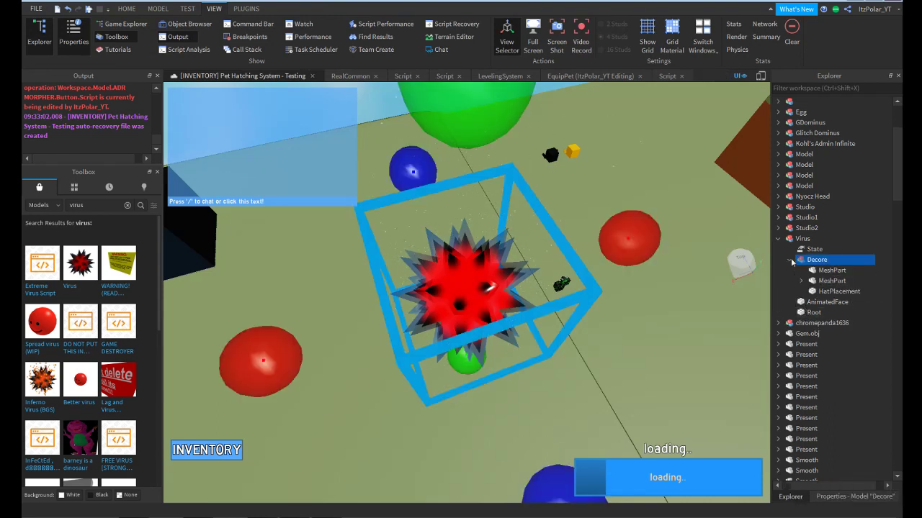
click(821, 269)
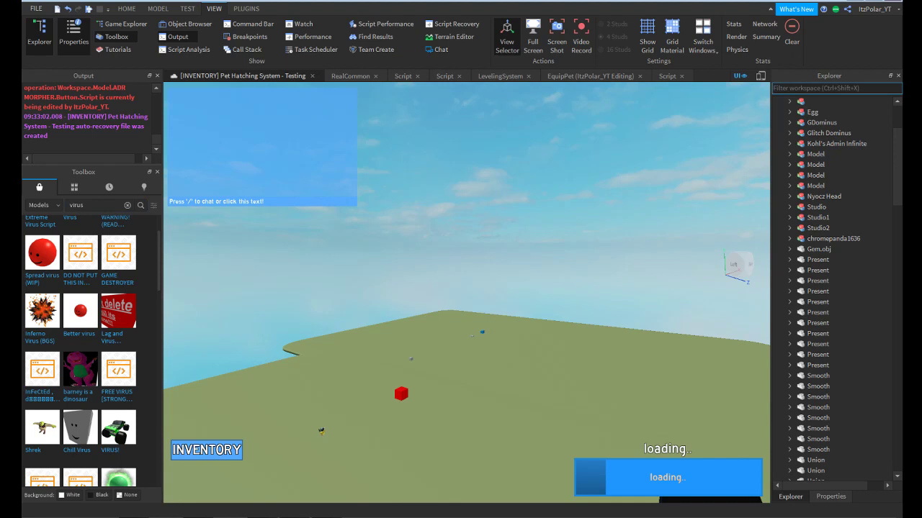
- Filter the Explorer for 'weld' to expose Welding scripts among the real welds
text(weld)
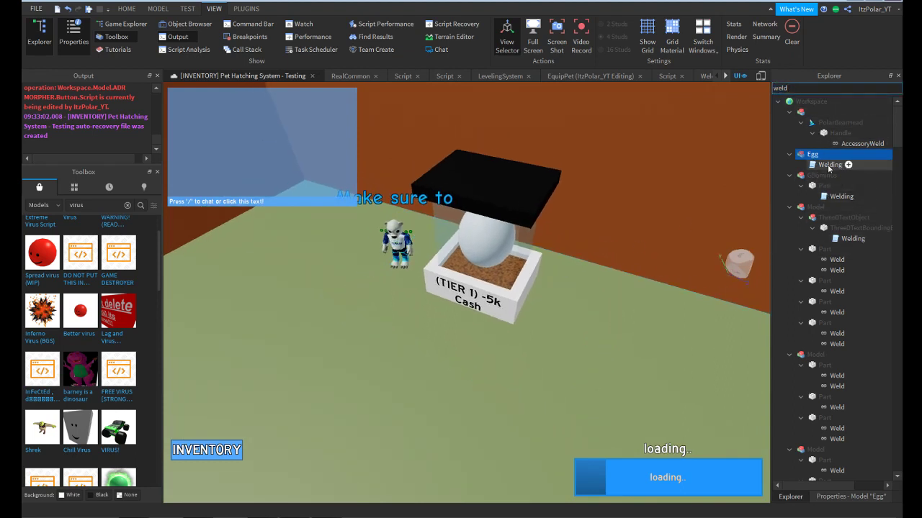
- Inspect each Welding script in the weld results and find them empty
double_click(829, 165)
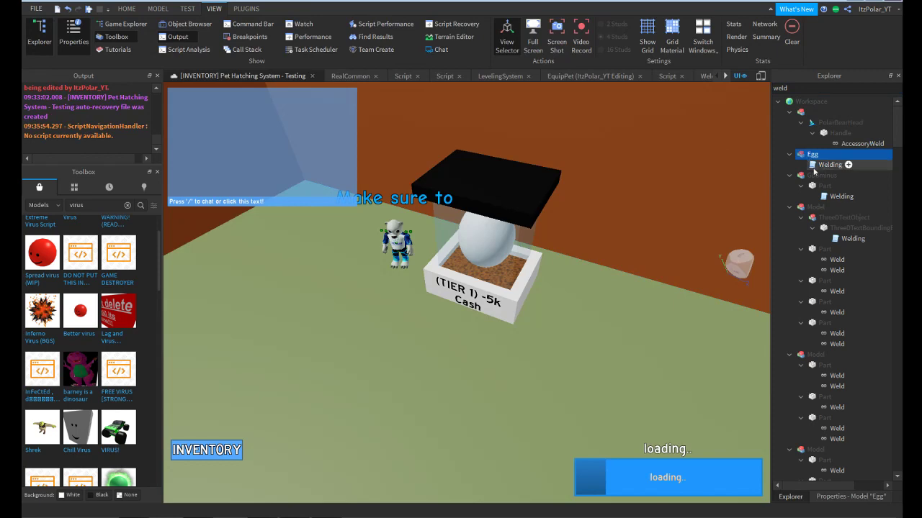
double_click(830, 165)
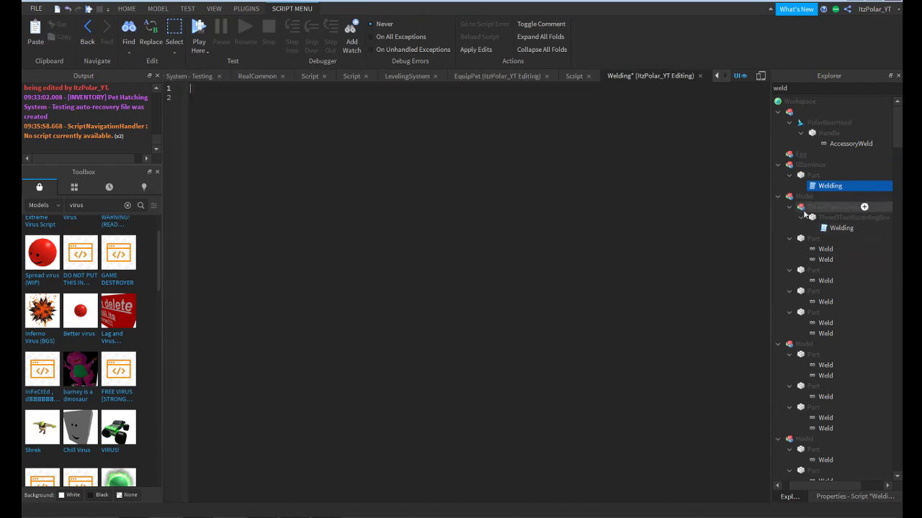
double_click(829, 186)
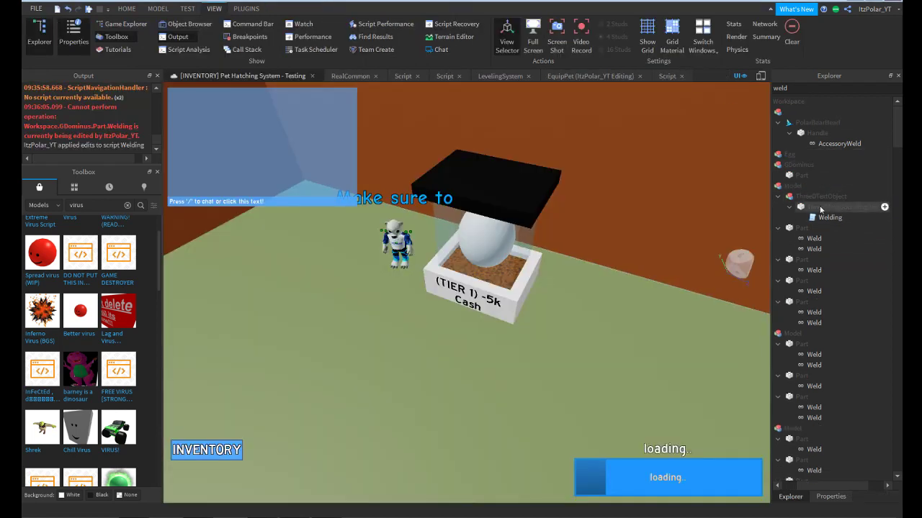
double_click(829, 218)
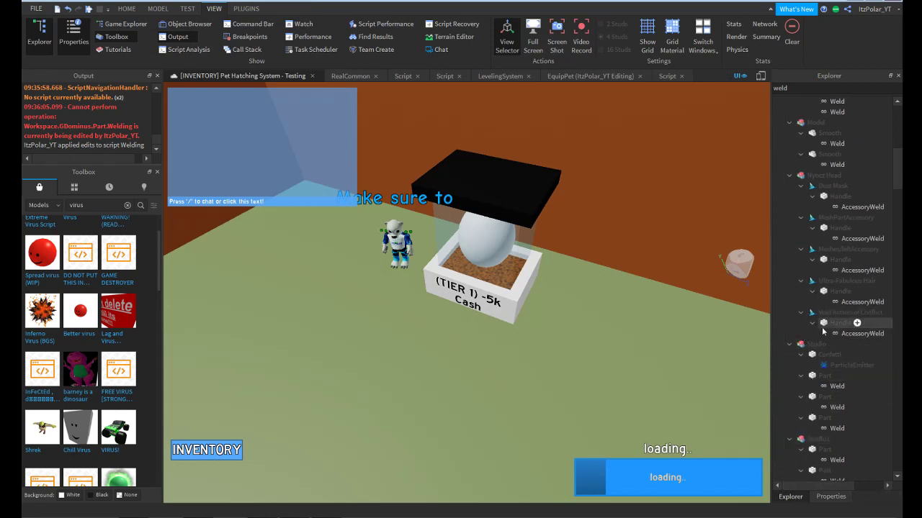
- Select the Welding script hidden inside a sound and remove it from the game
scroll(down, 3)
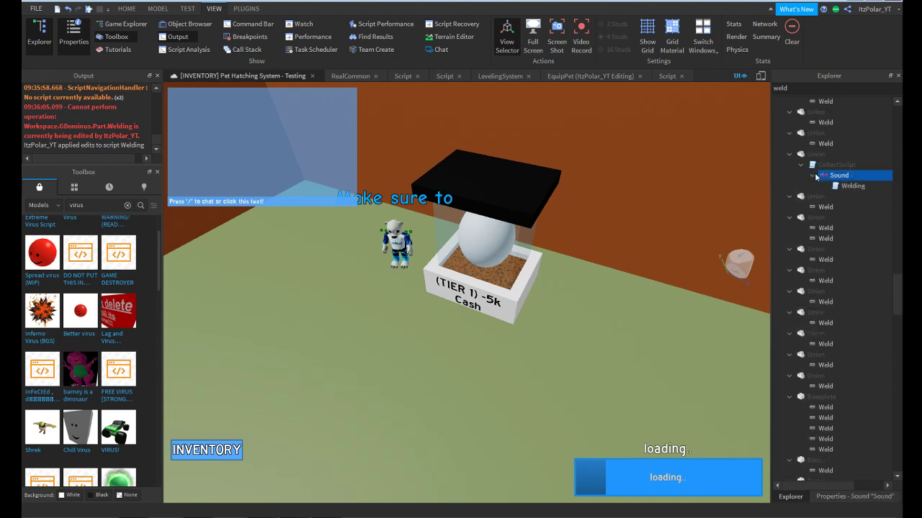
click(853, 185)
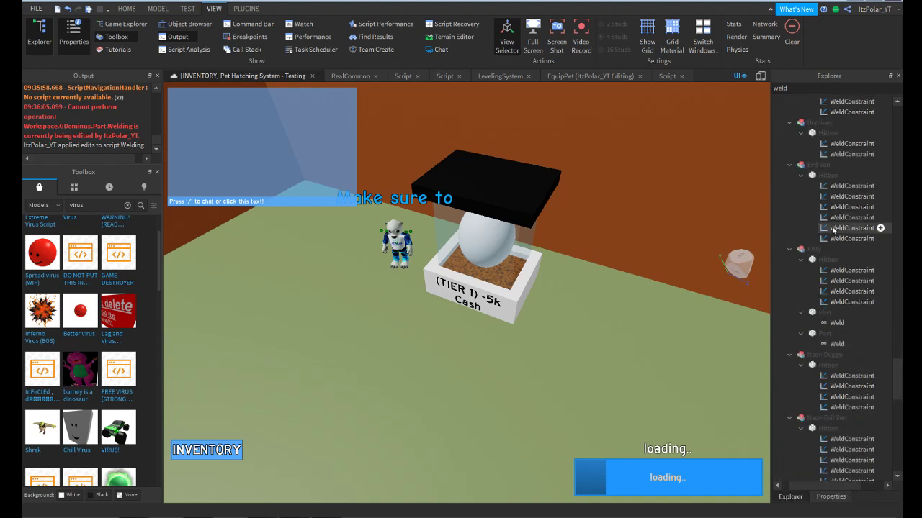
scroll(down, 3)
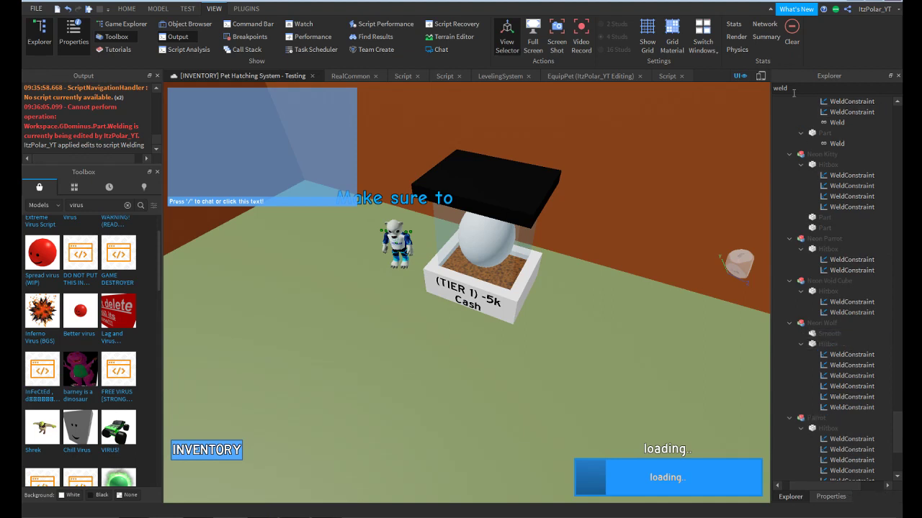
- Filter the Explorer for 'debounce' and clear out the Debounce scripts found
text(debounce)
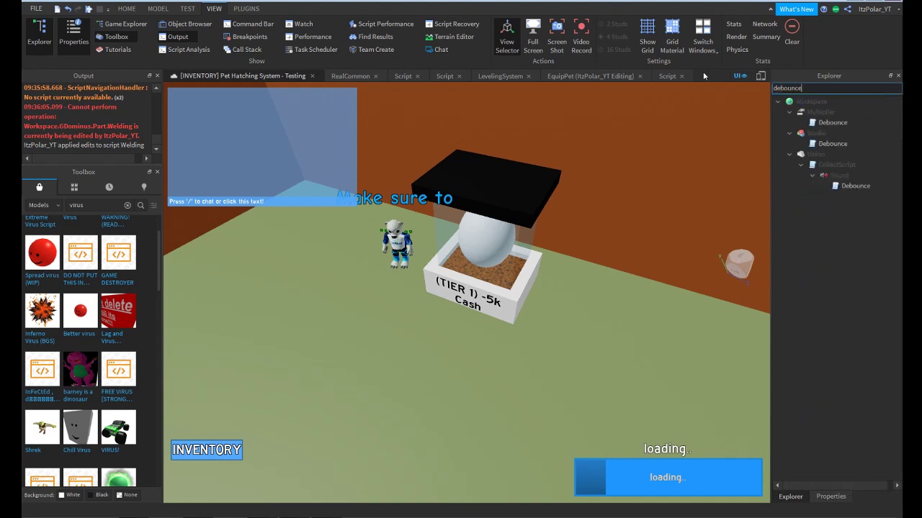
double_click(833, 121)
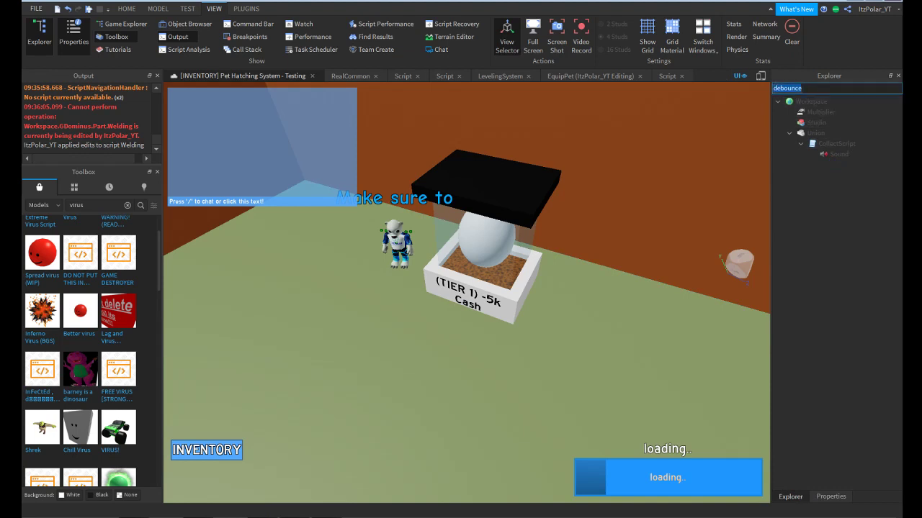
- Filter for 'script', inspect the Fix script's obfuscated getfenv code and dismiss the error
text(script)
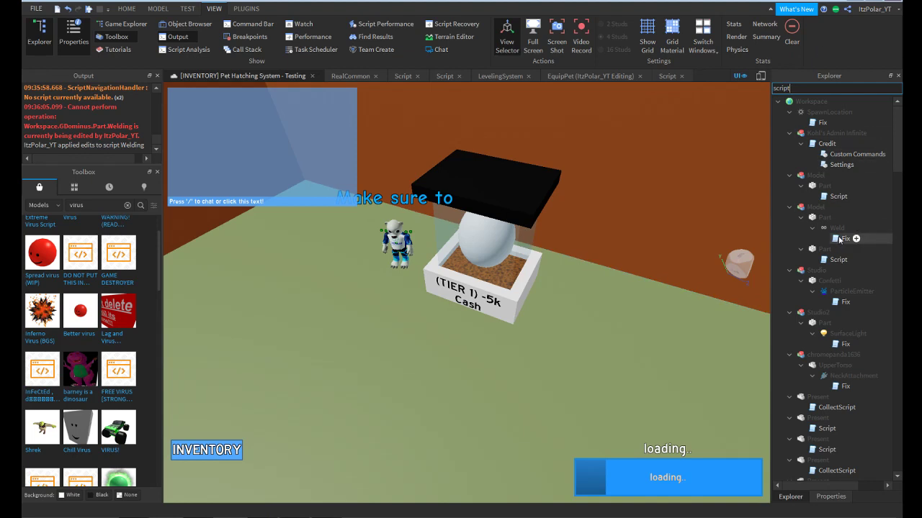
double_click(842, 239)
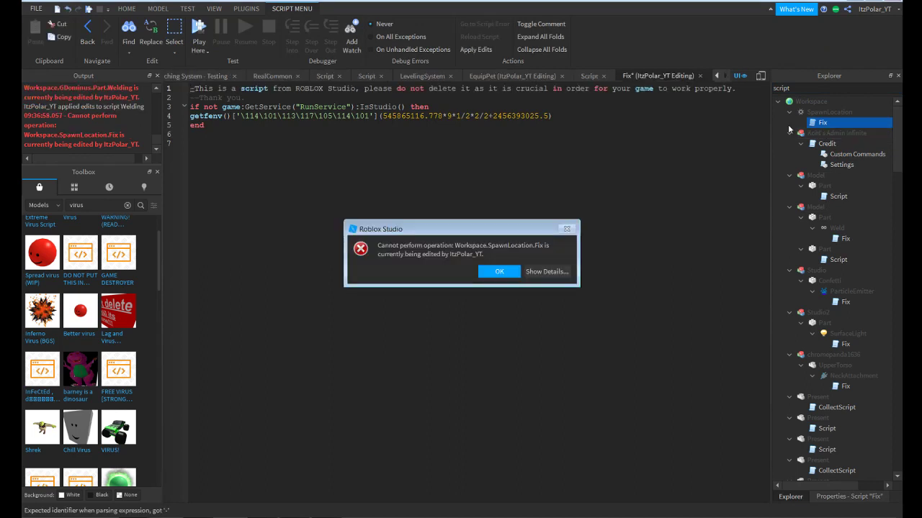
click(499, 271)
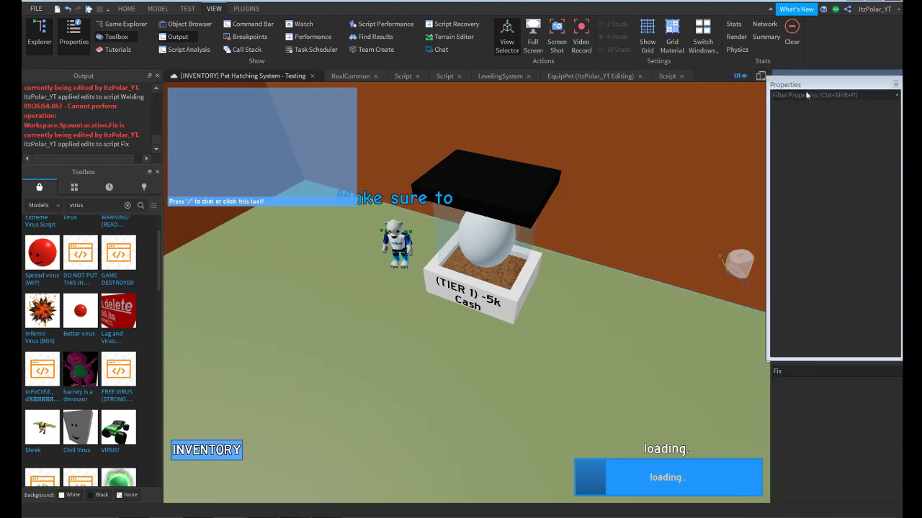
- Delete the Fix script, confirm 'fix' finds nothing, and list all scripts again
click(39, 32)
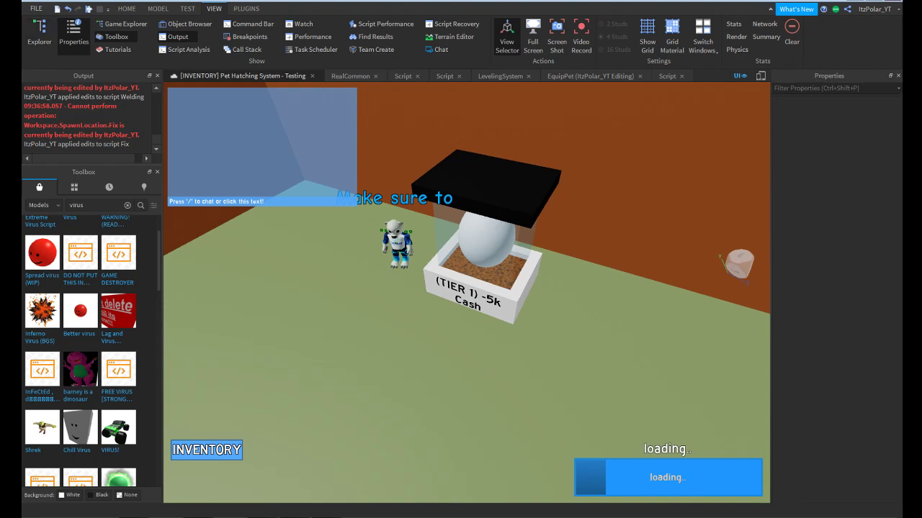
click(72, 30)
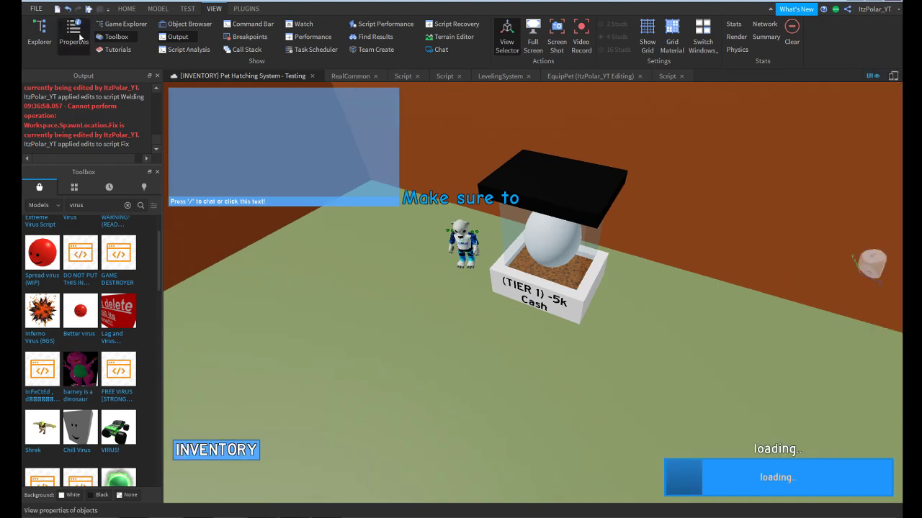
click(72, 31)
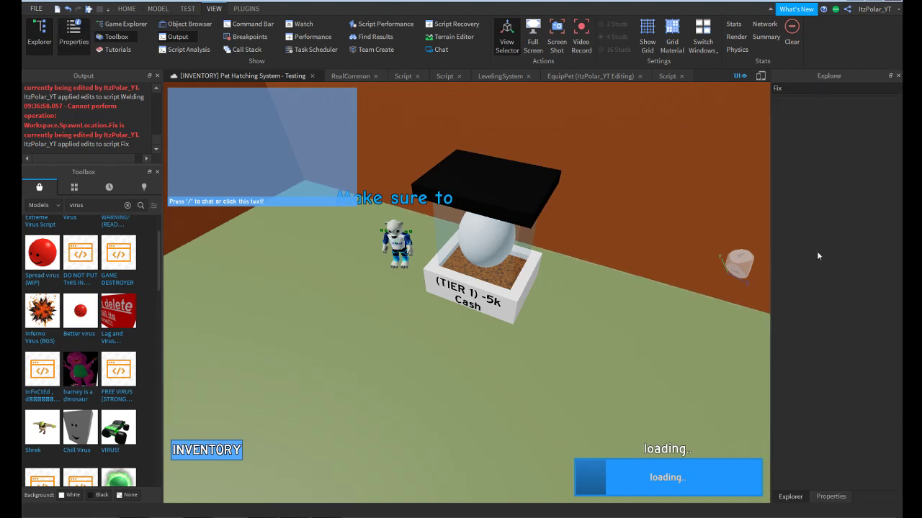
mouse_move(791, 391)
text(scrip)
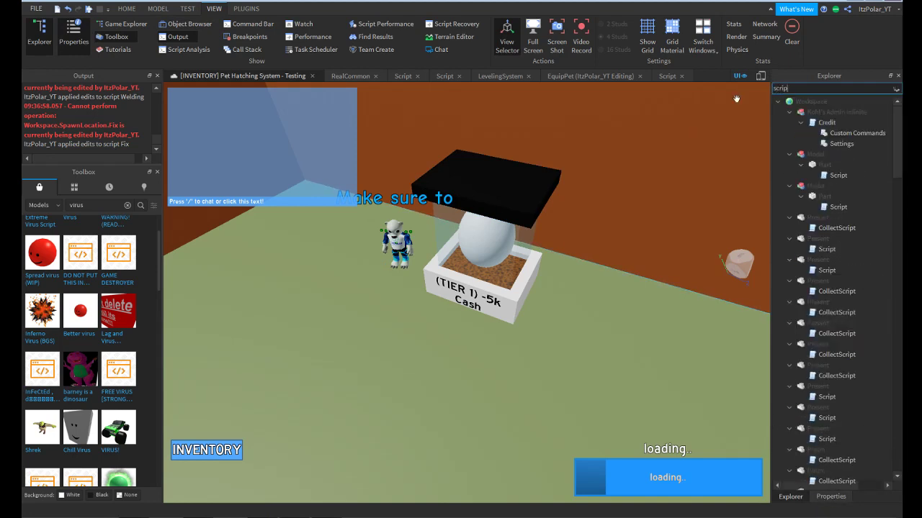
- Check the remaining script results, then clear the filter and reload the place
scroll(down, 3)
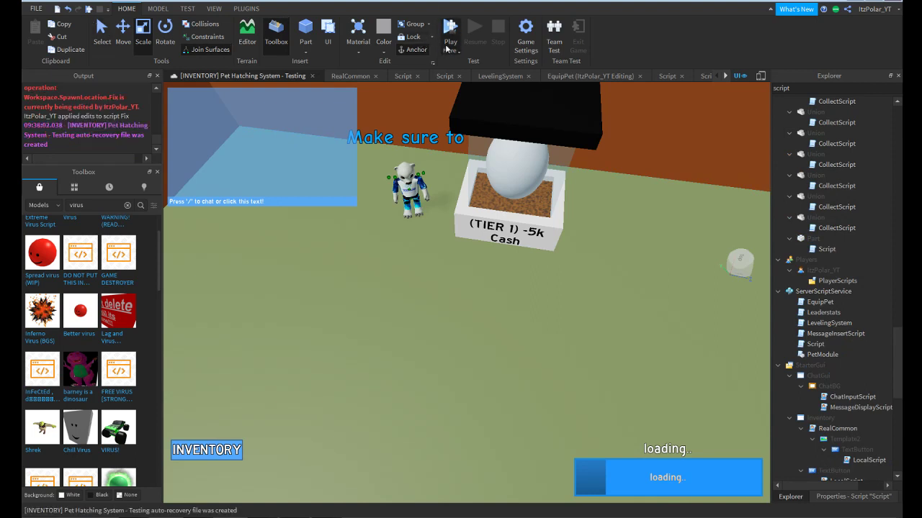
click(449, 32)
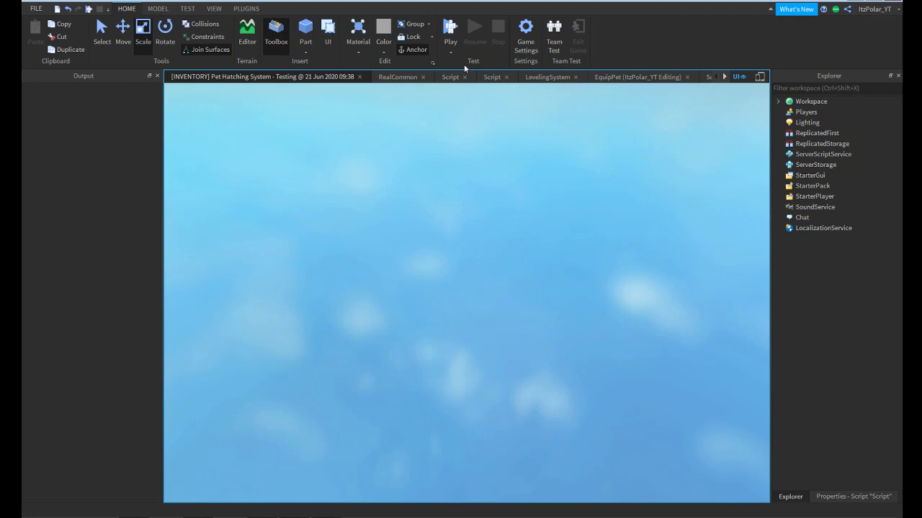
- Playtest the cleaned game, confirm the inventory shows the Kitty pet, then head to the egg stand
click(449, 26)
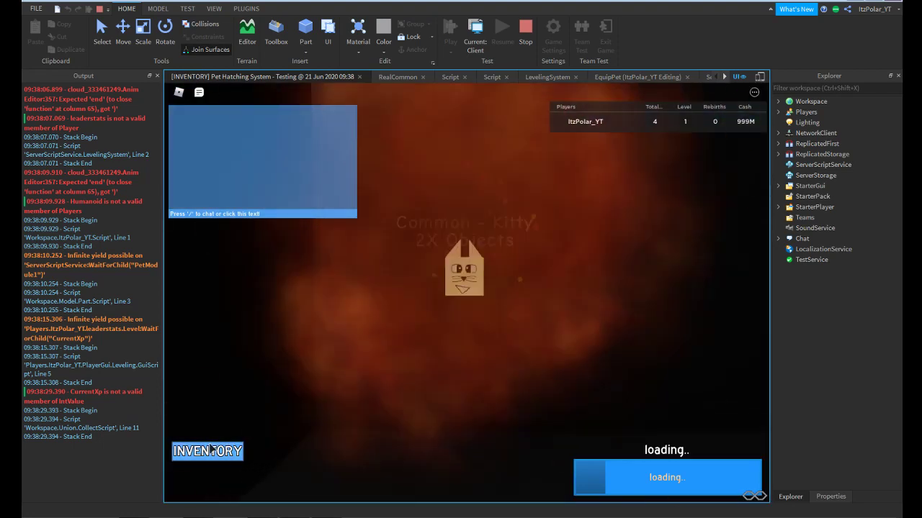
click(208, 452)
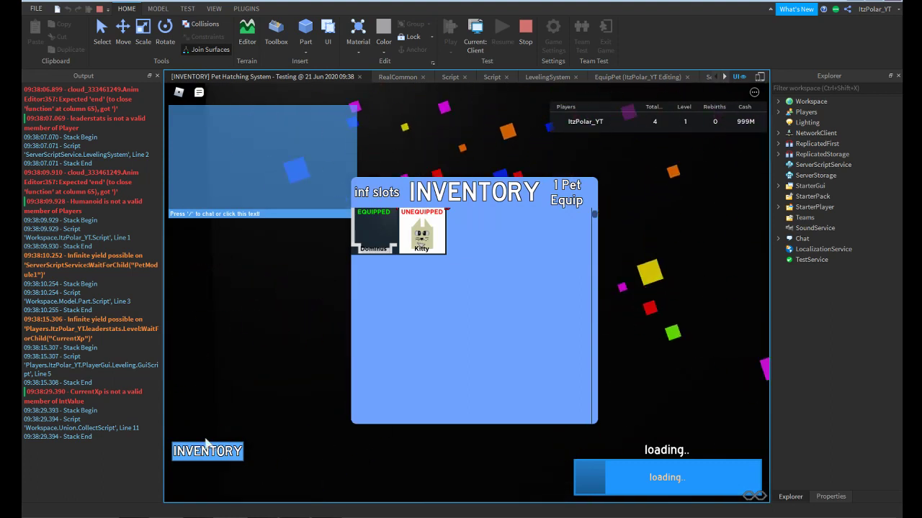
click(420, 231)
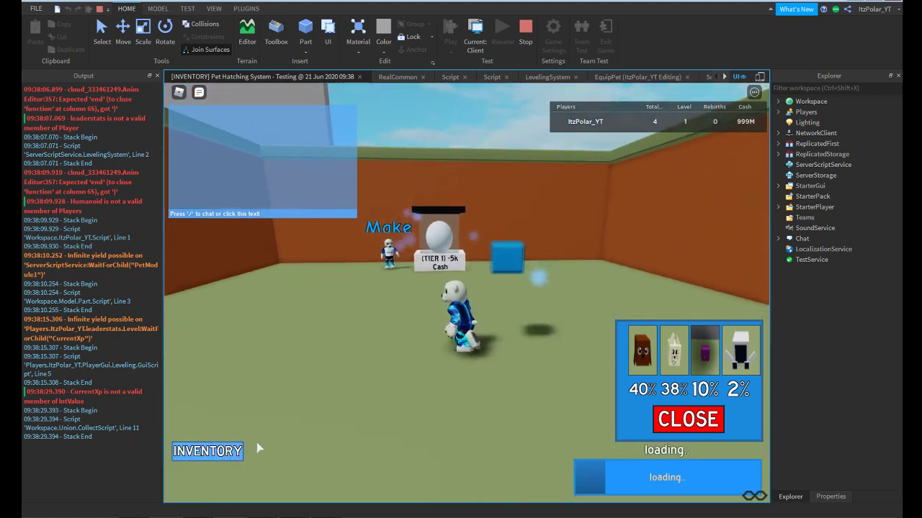
click(207, 450)
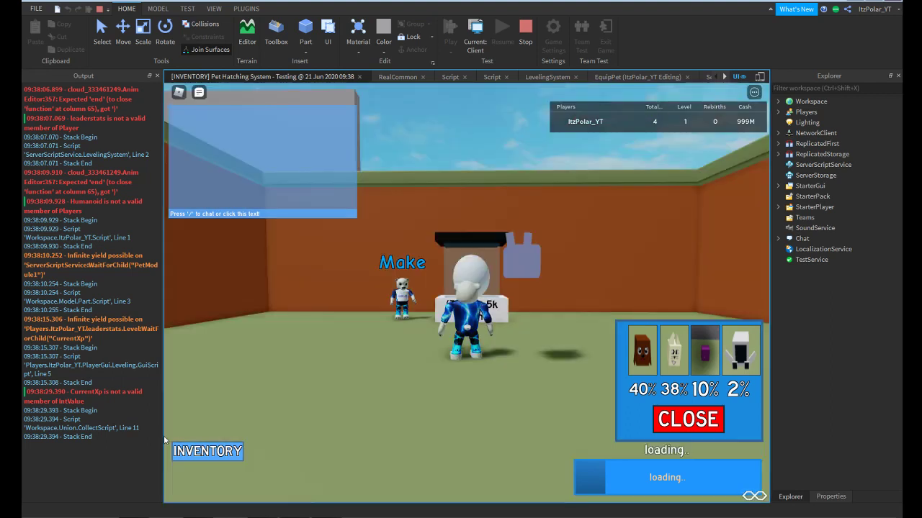
mouse_move(276, 429)
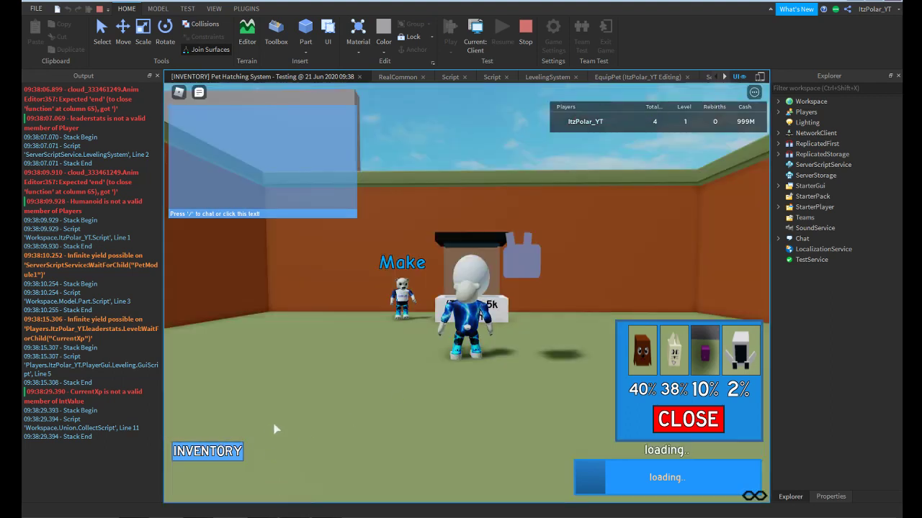
mouse_move(322, 482)
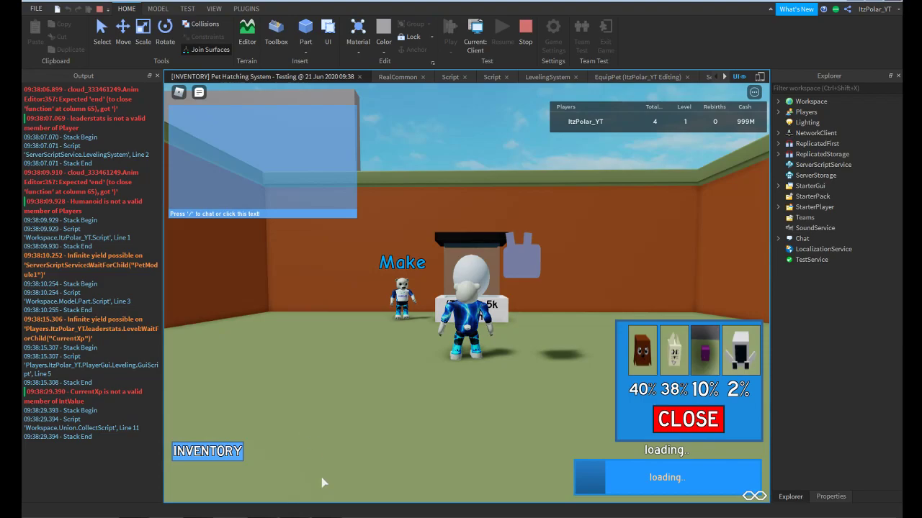